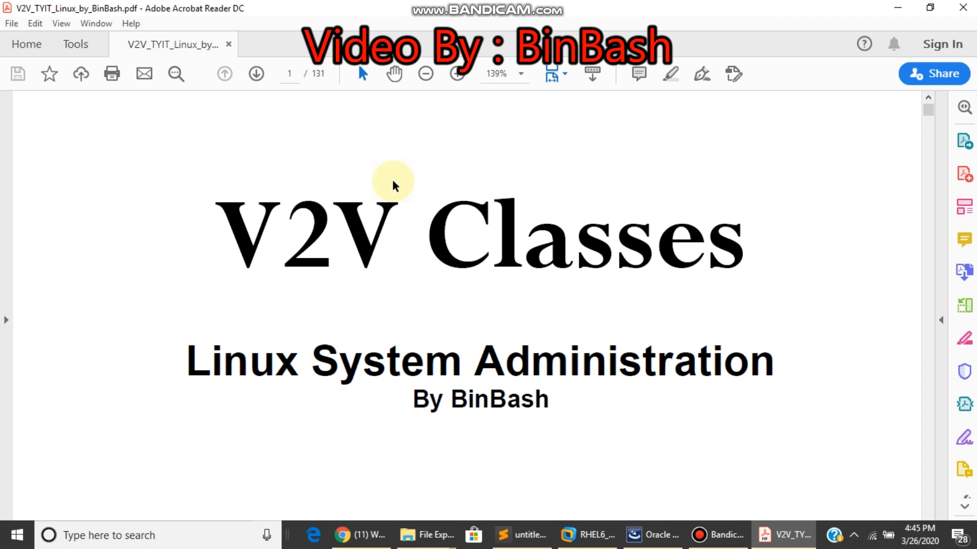
pyautogui.moveTo(335, 214)
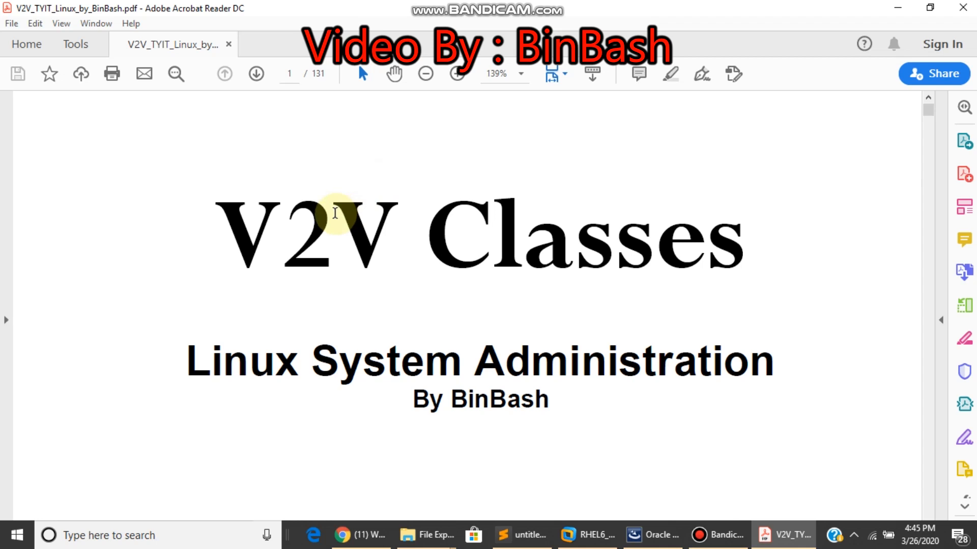
pyautogui.moveTo(334, 219)
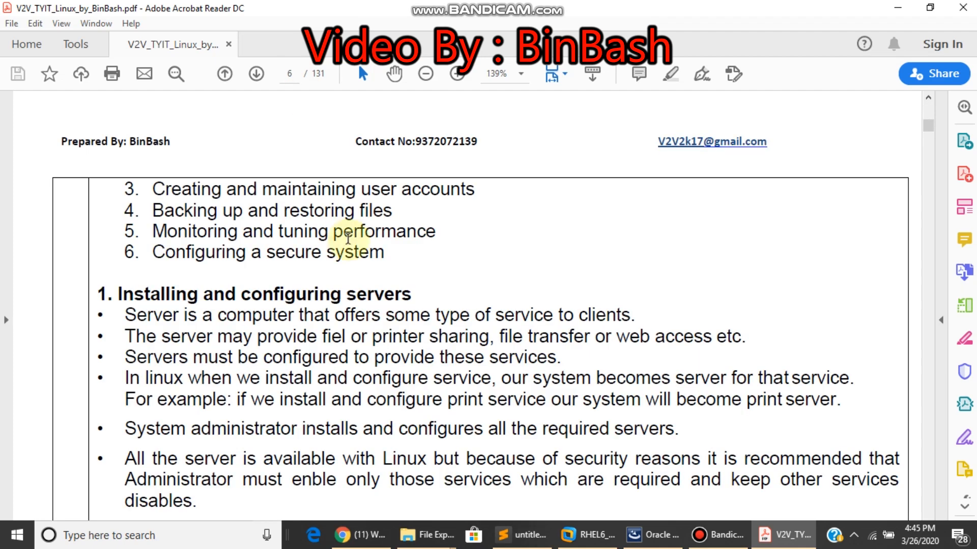
# Step: Scroll from the question 3 heading to the six-item administrator duties list across pages 5 and 6
pyautogui.scroll(3)
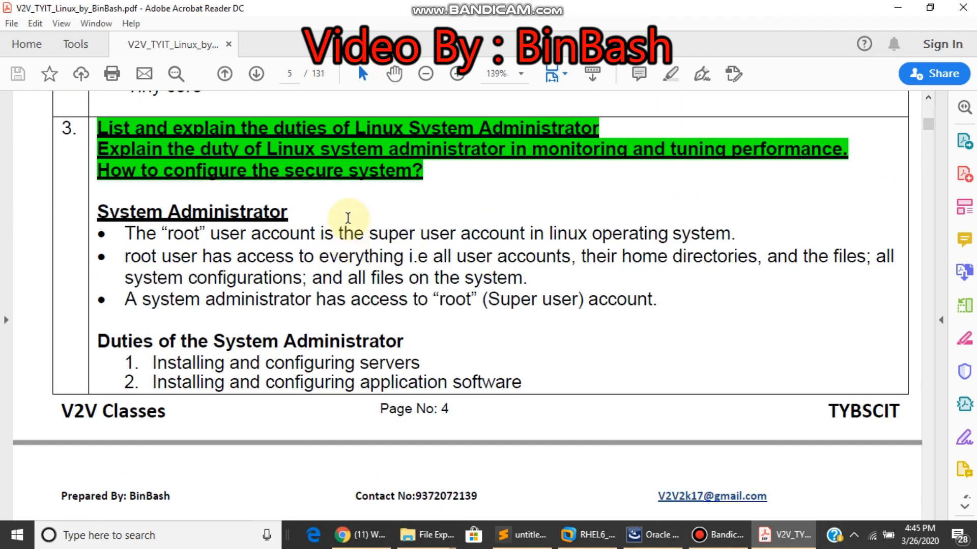
pyautogui.moveTo(446, 184)
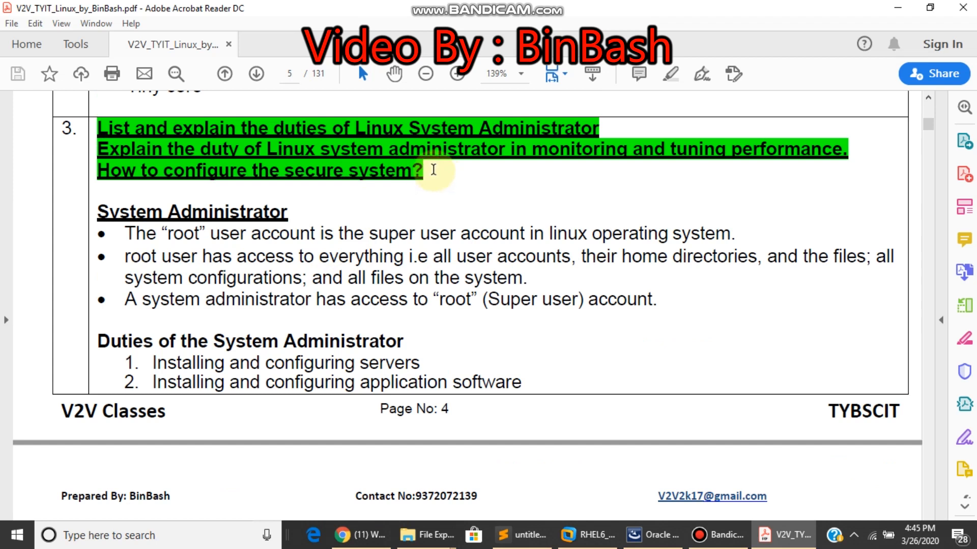
pyautogui.moveTo(427, 256)
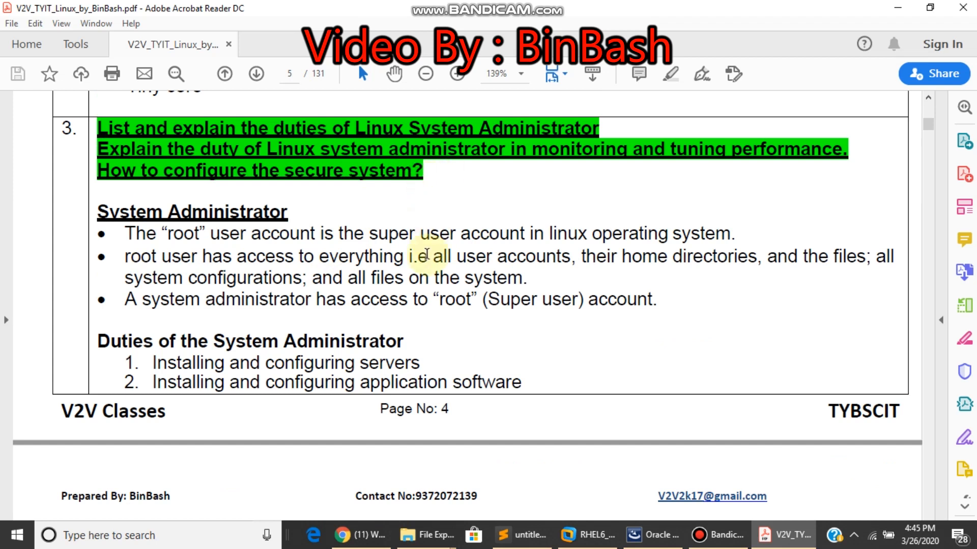
pyautogui.scroll(3)
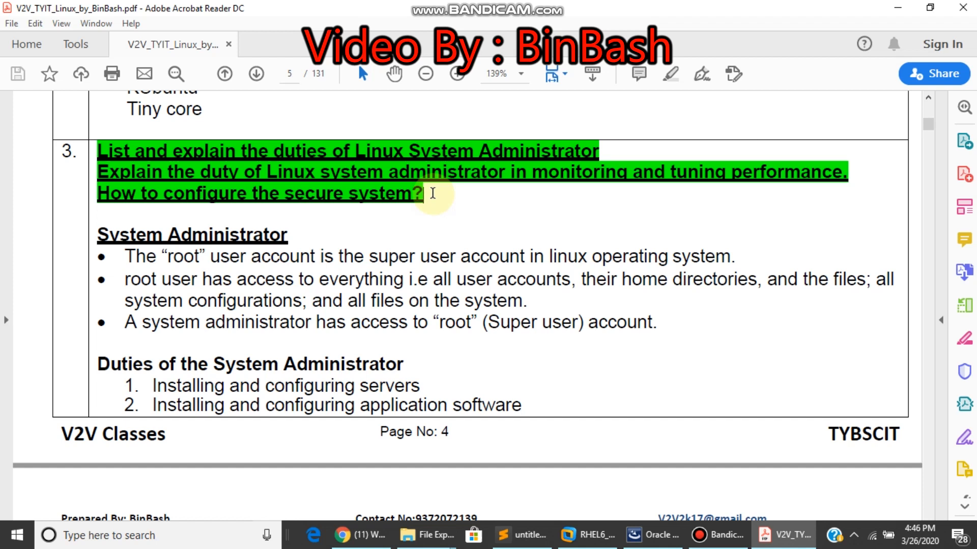
pyautogui.scroll(-3)
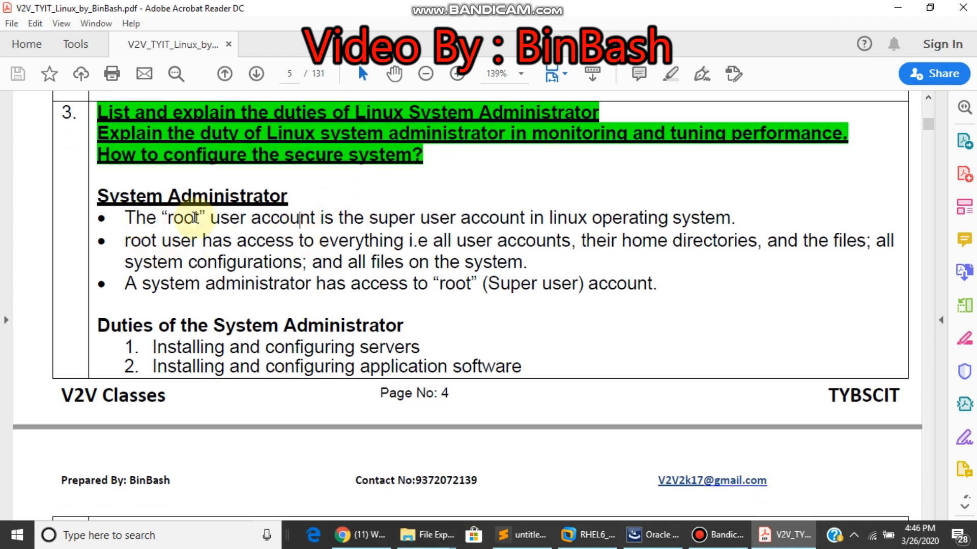
pyautogui.moveTo(417, 224)
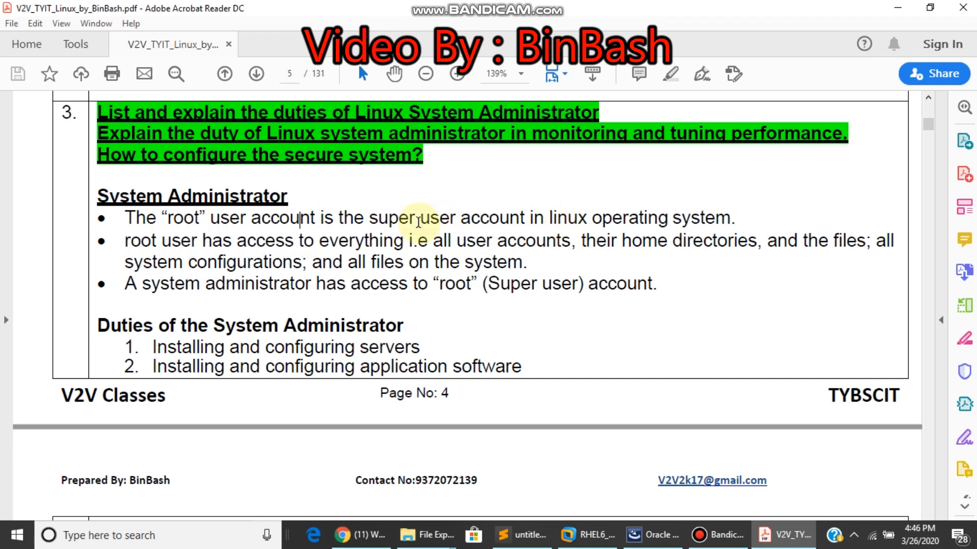
pyautogui.scroll(-3)
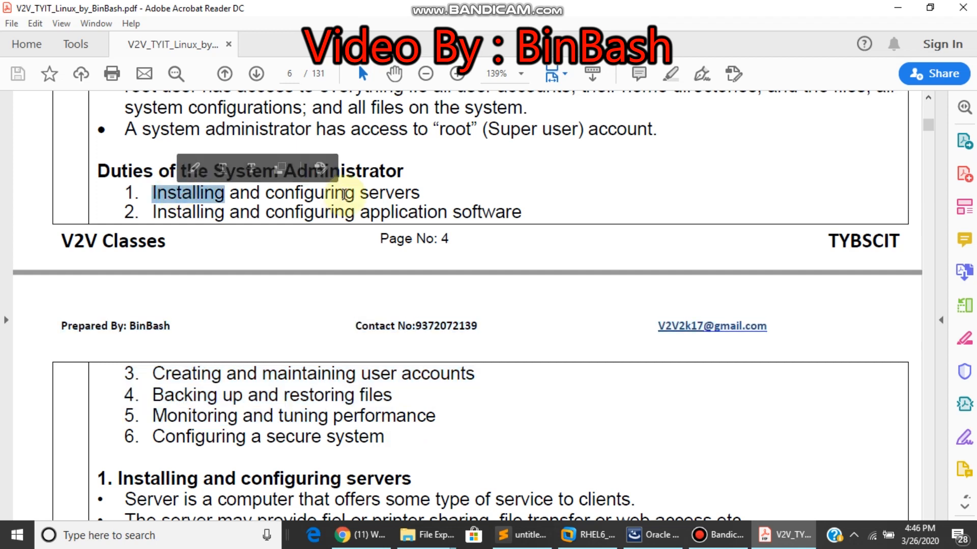
# Step: Bring section 1, Installing and configuring servers, into view and mark 'configuring' in its heading
pyautogui.scroll(-3)
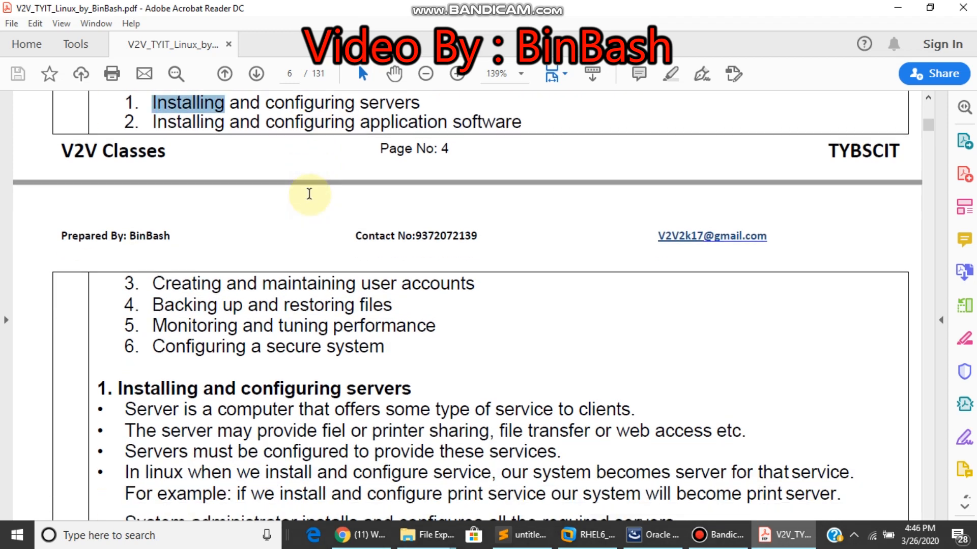
pyautogui.scroll(-3)
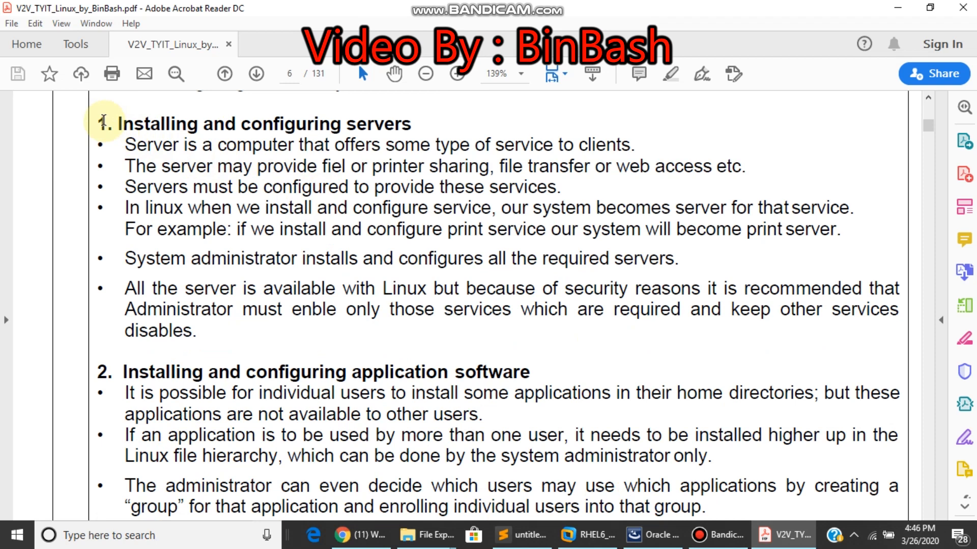
pyautogui.click(11, 23)
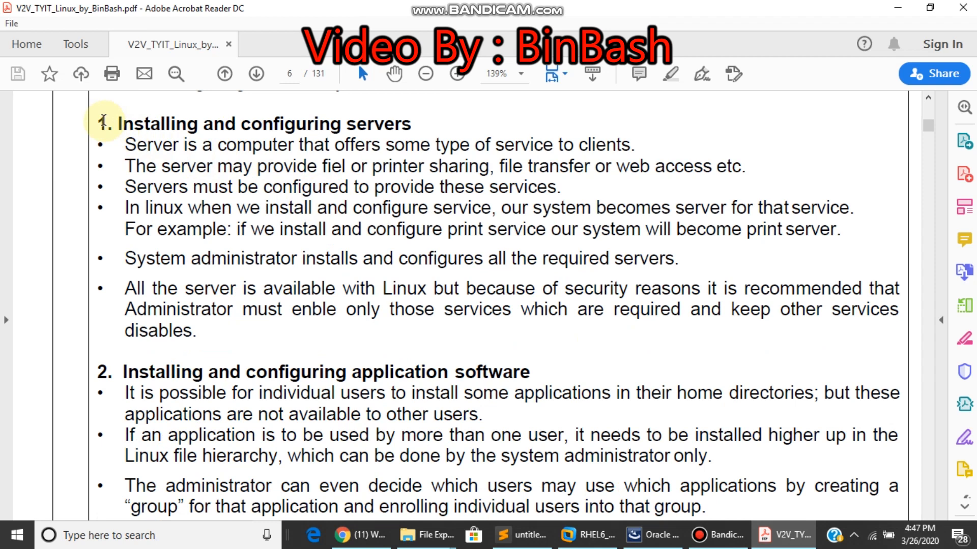
pyautogui.click(10, 23)
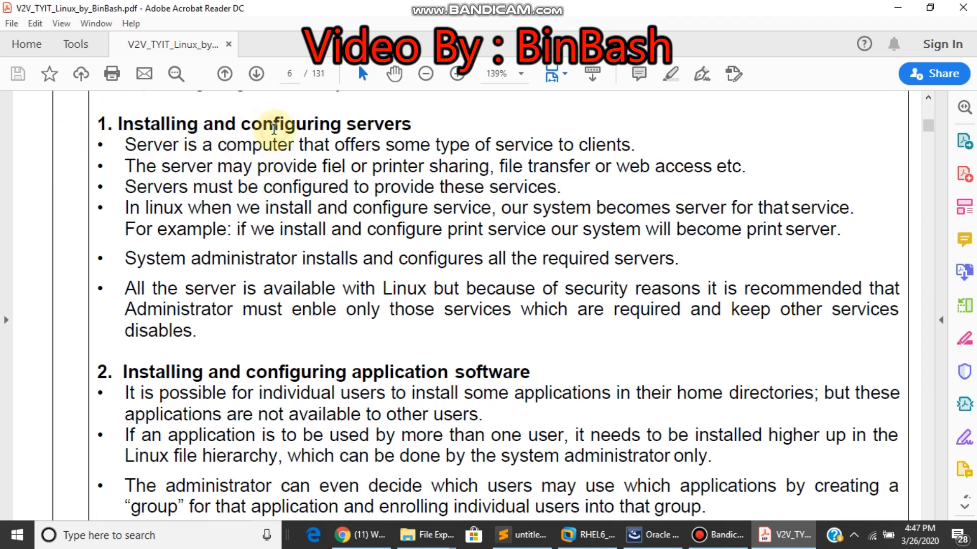
pyautogui.doubleClick(290, 124)
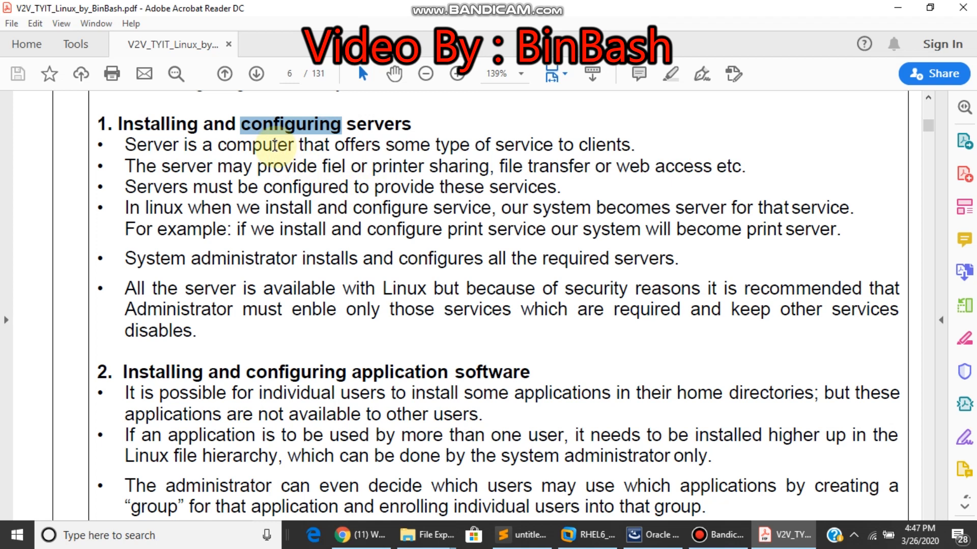
pyautogui.doubleClick(256, 145)
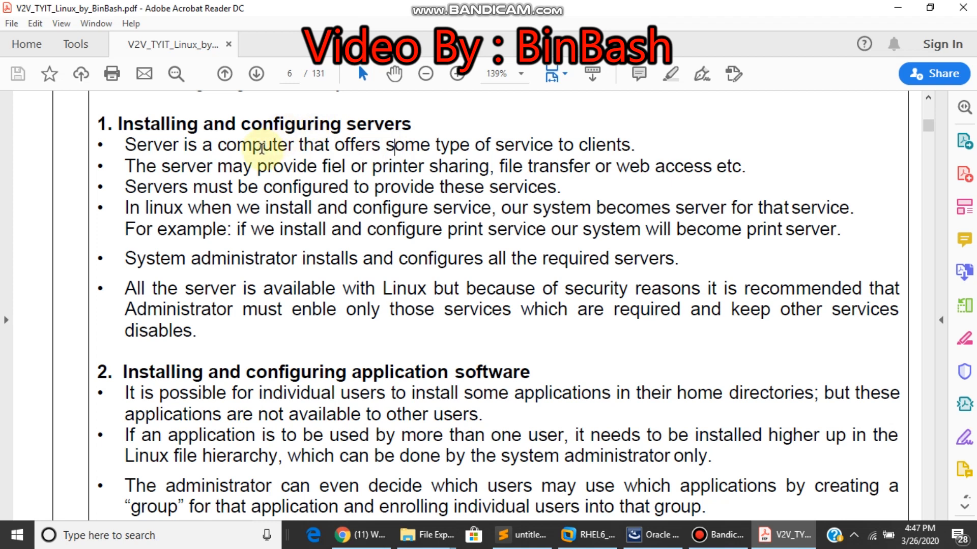
pyautogui.moveTo(222, 124)
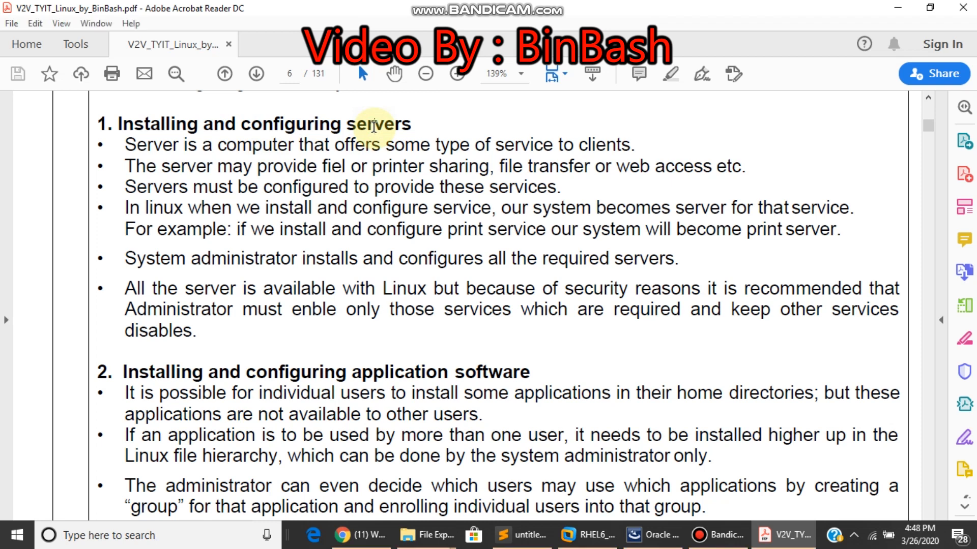
pyautogui.moveTo(266, 123)
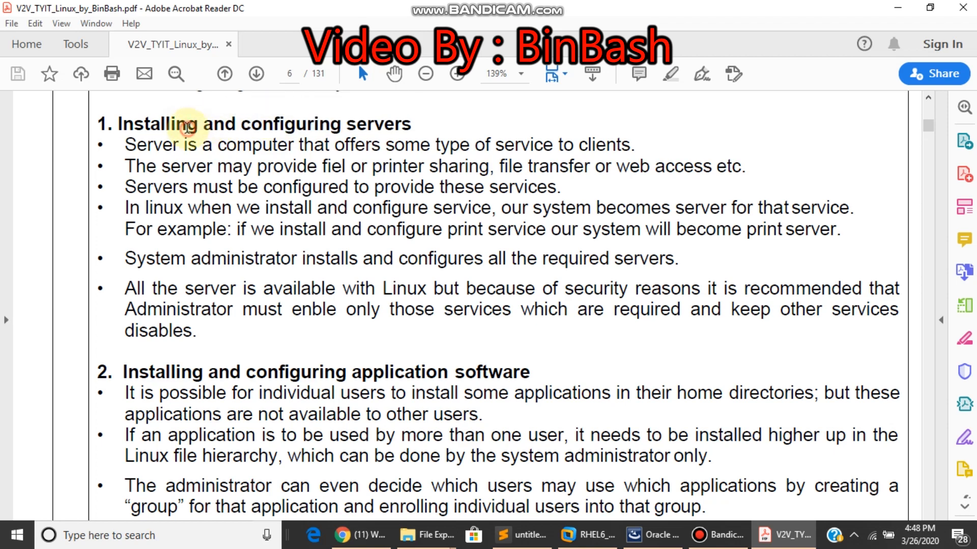
# Step: Bring section 2 on application software into view and mark 'Installing' in its heading
pyautogui.scroll(-3)
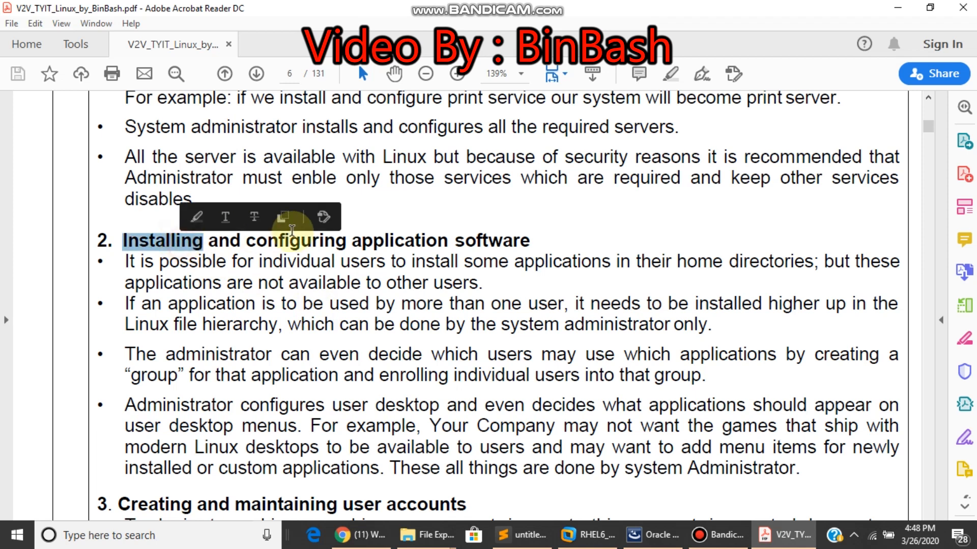
pyautogui.doubleClick(294, 241)
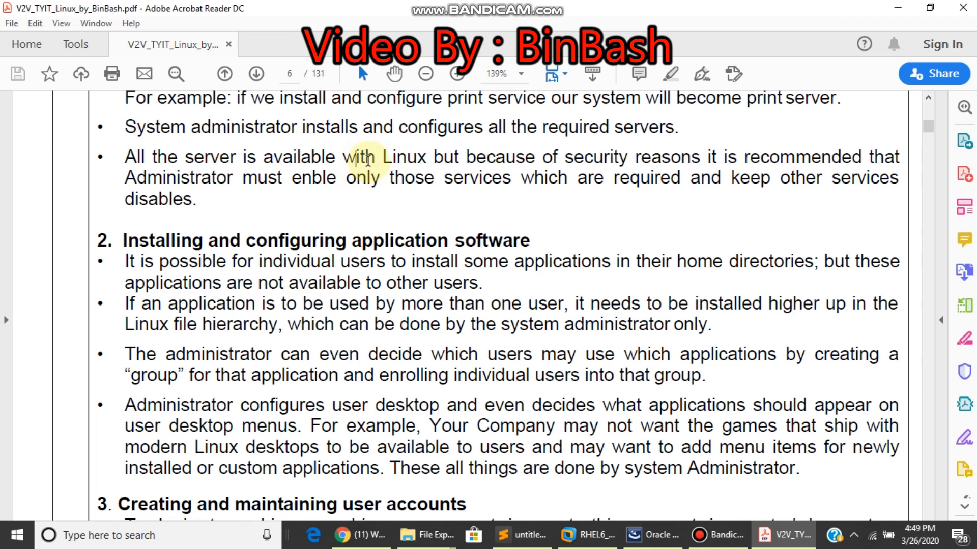
pyautogui.moveTo(305, 240)
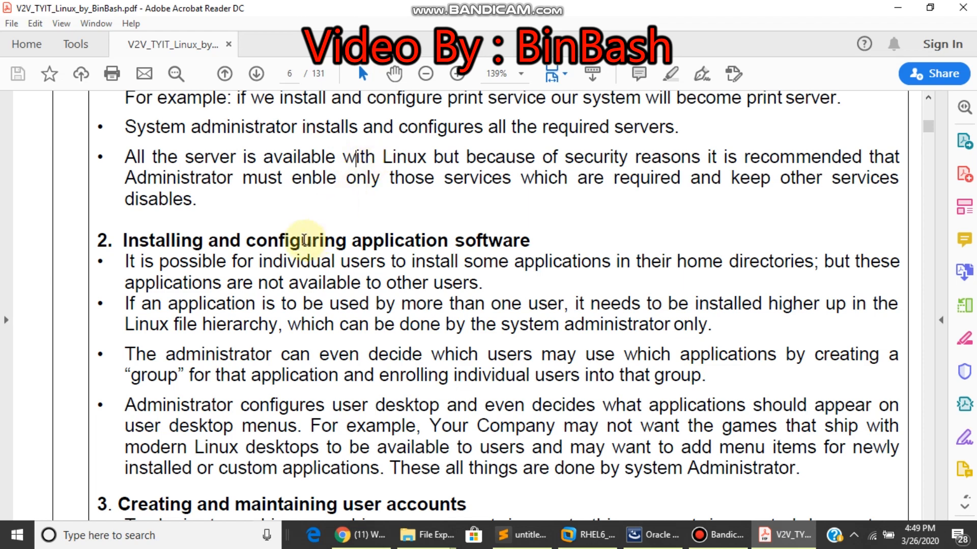
pyautogui.moveTo(379, 237)
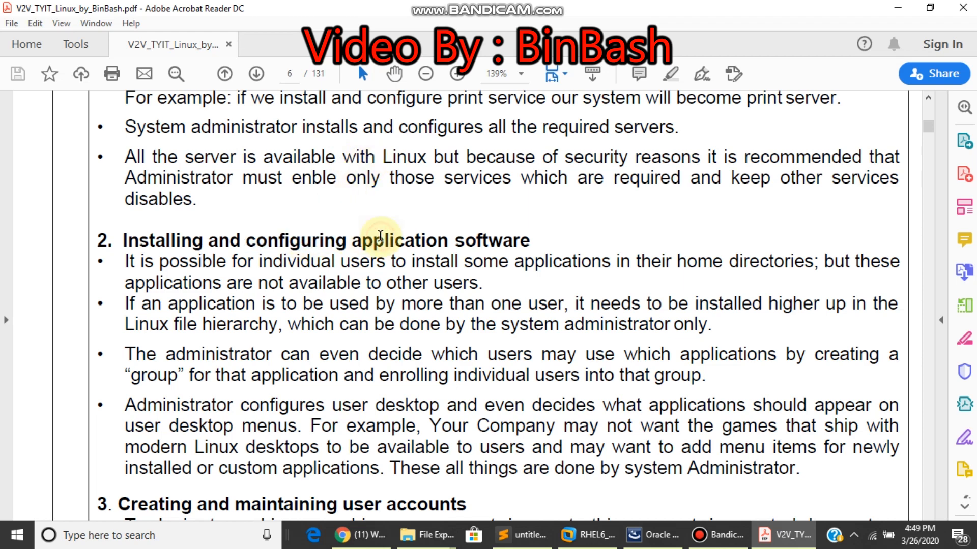
pyautogui.scroll(3)
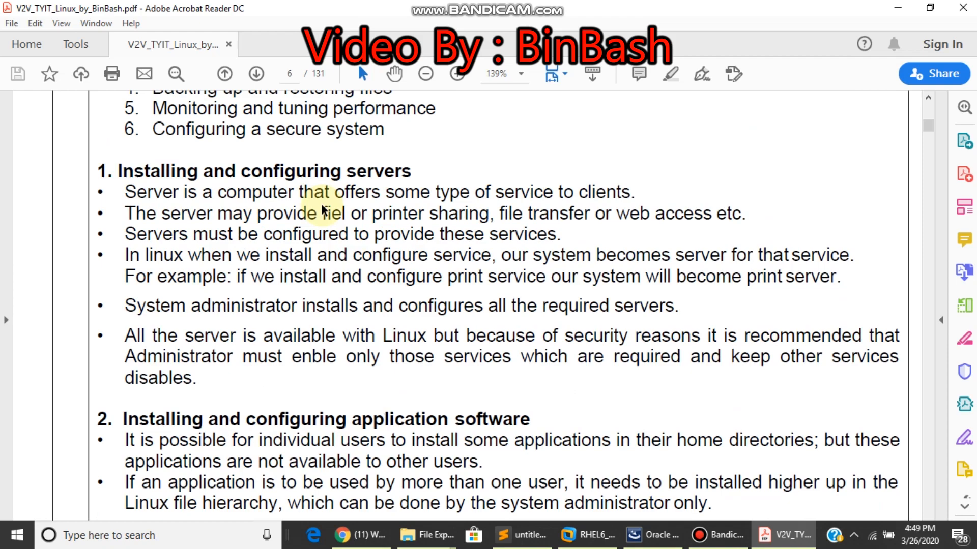
pyautogui.scroll(-3)
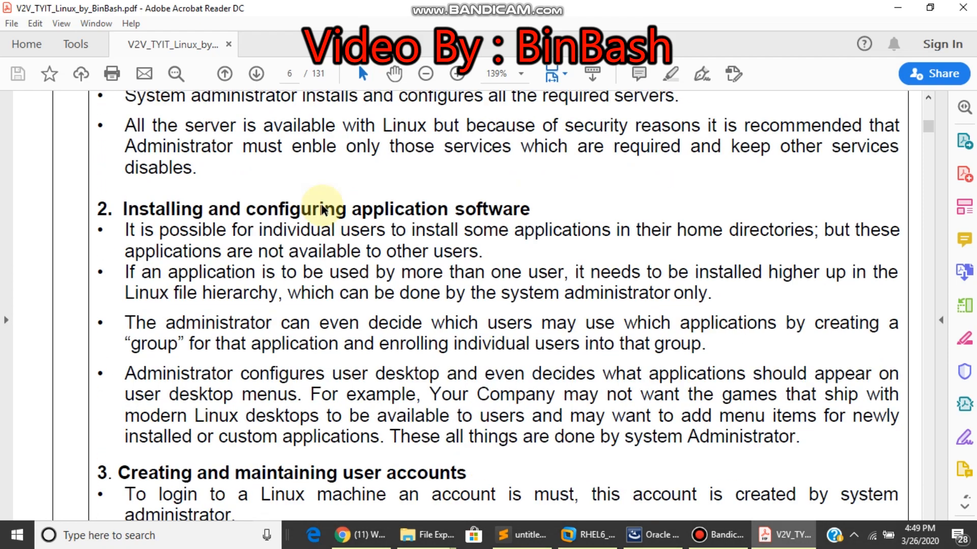
# Step: Scroll to section 3, Creating and maintaining user accounts, and the start of section 4
pyautogui.scroll(-3)
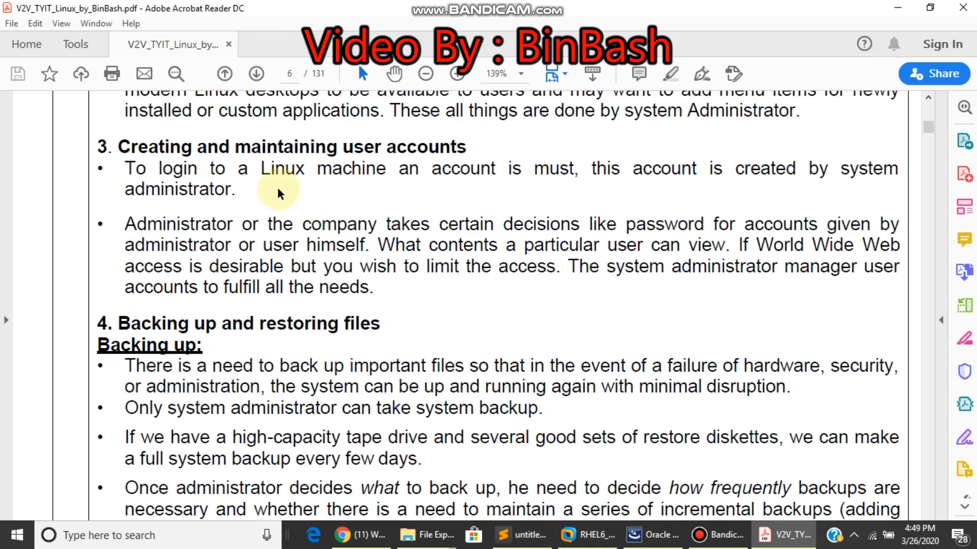
pyautogui.moveTo(278, 188)
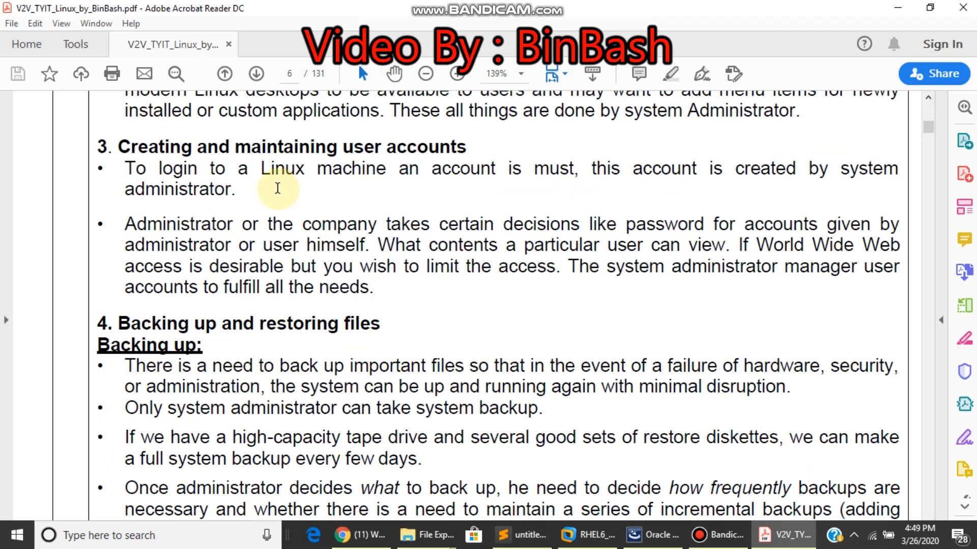
pyautogui.moveTo(566, 509)
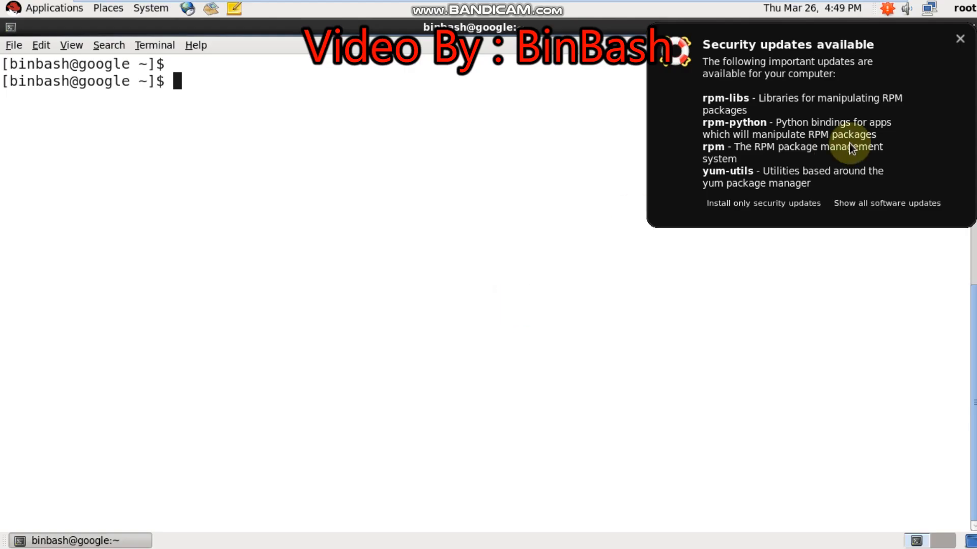
pyautogui.moveTo(852, 205)
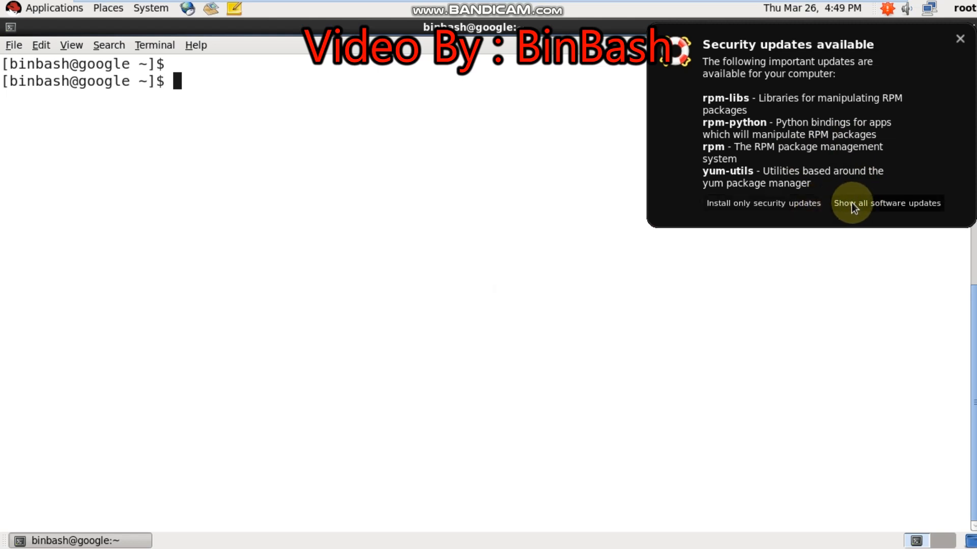
# Step: Dismiss the security updates popup and switch to a root shell with su -
pyautogui.click(959, 39)
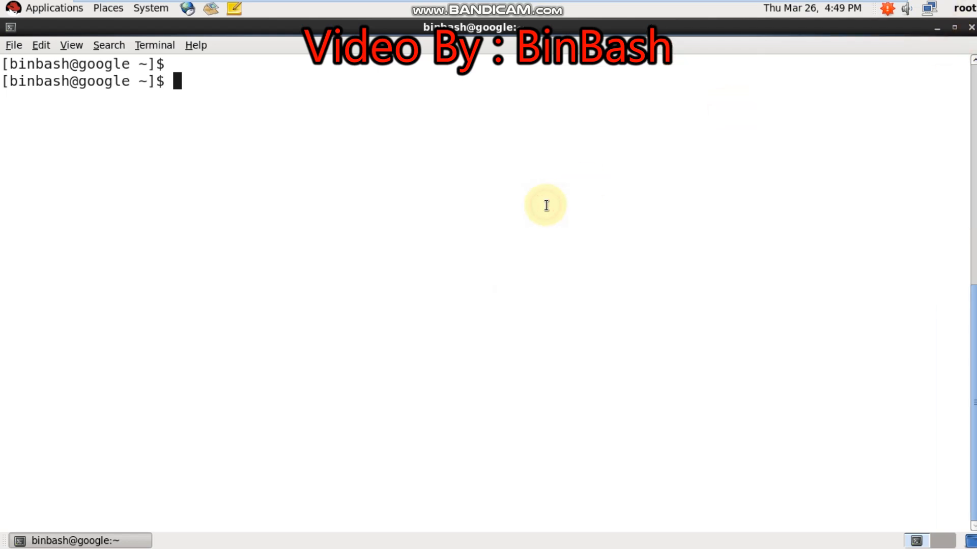
pyautogui.write('su - root')
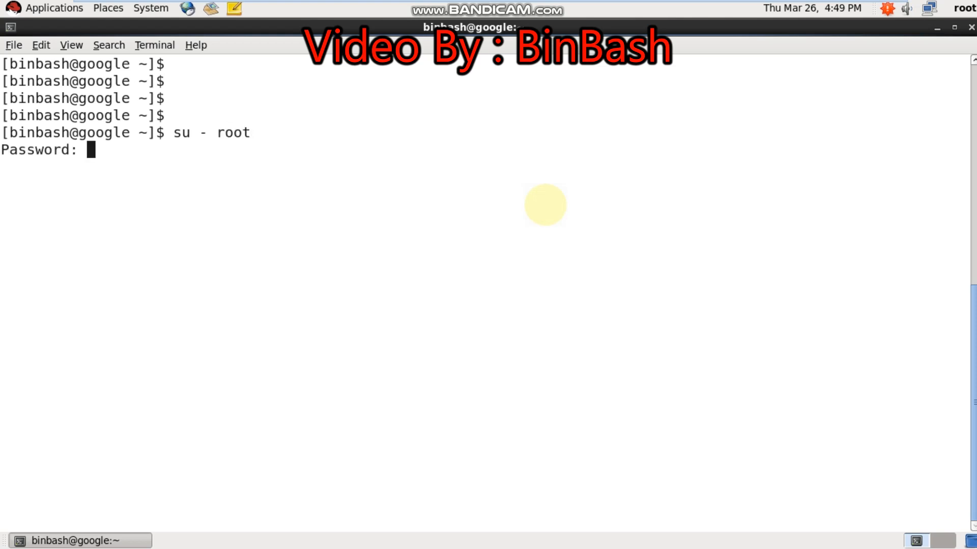
pyautogui.press('Return')
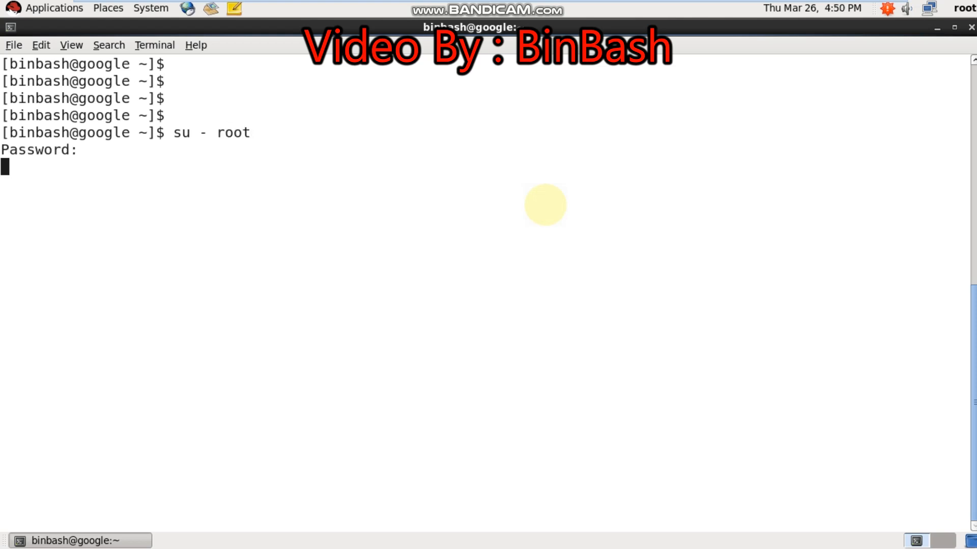
pyautogui.press('Return')
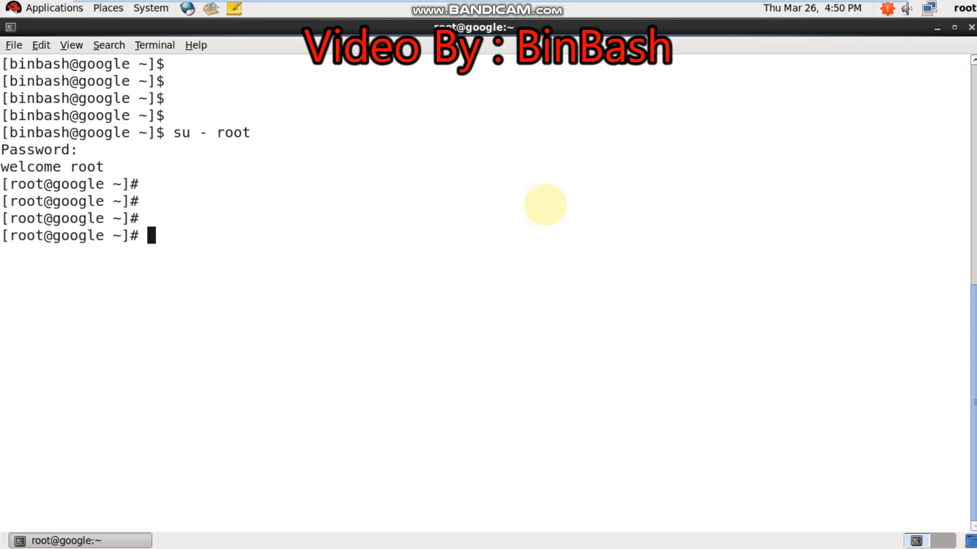
# Step: Create the user account rohit with useradd
pyautogui.write('useradd')
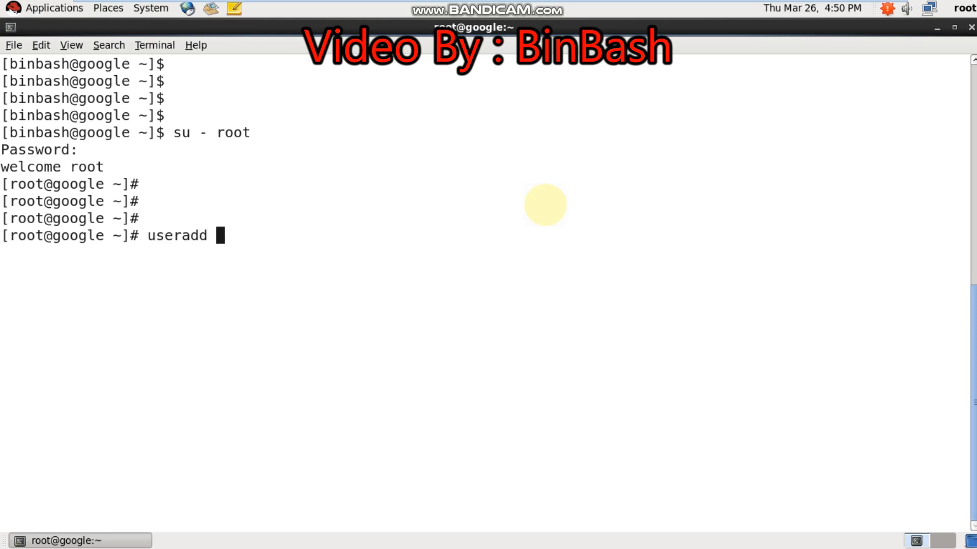
pyautogui.write('roh')
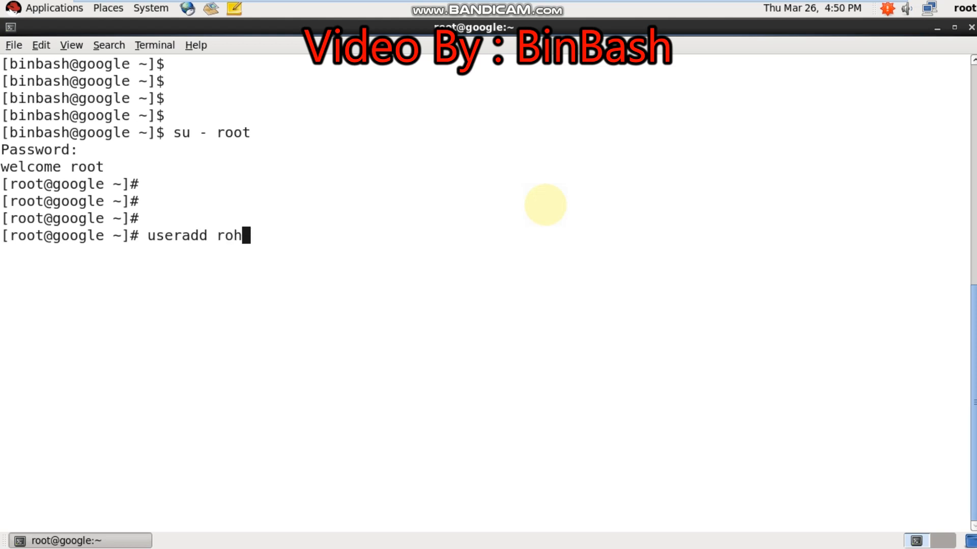
pyautogui.write('it')
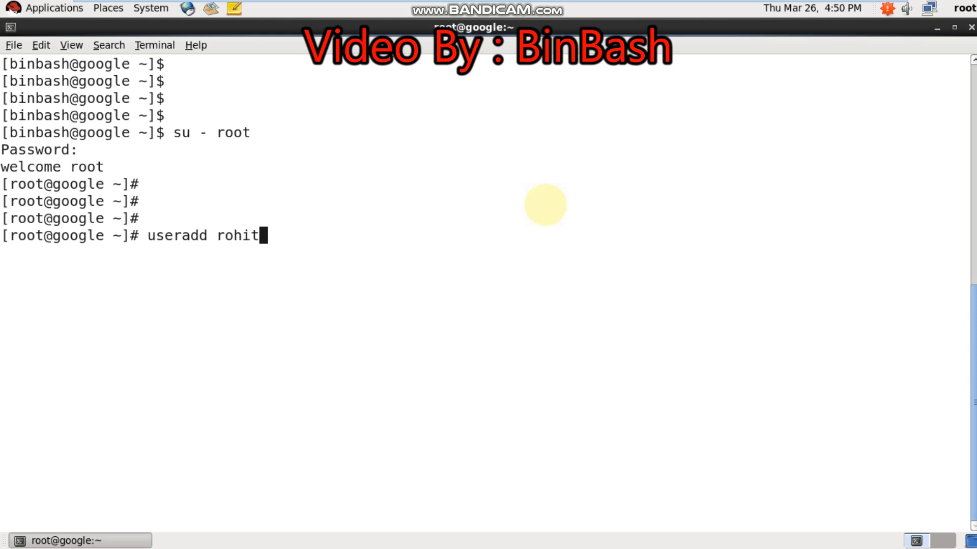
pyautogui.press('Return')
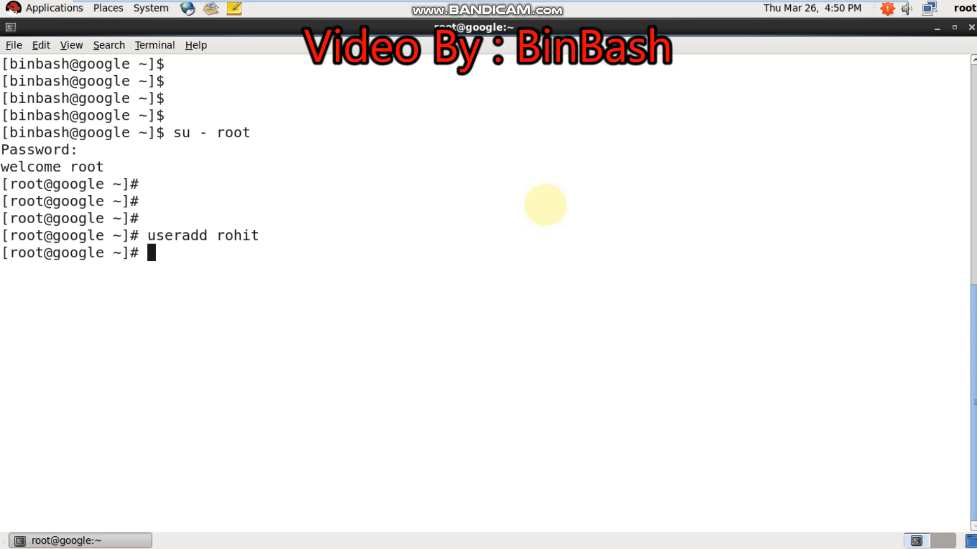
pyautogui.doubleClick(236, 235)
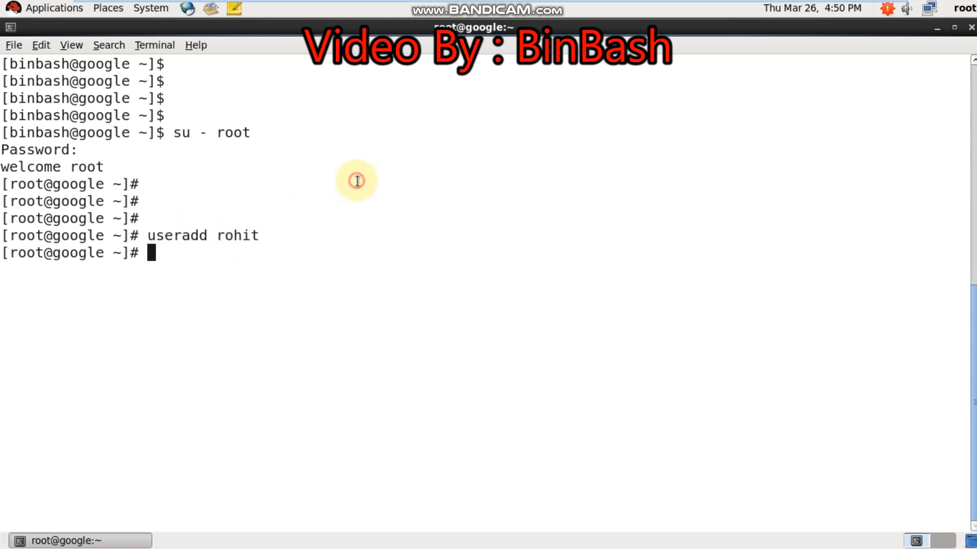
pyautogui.press('Return')
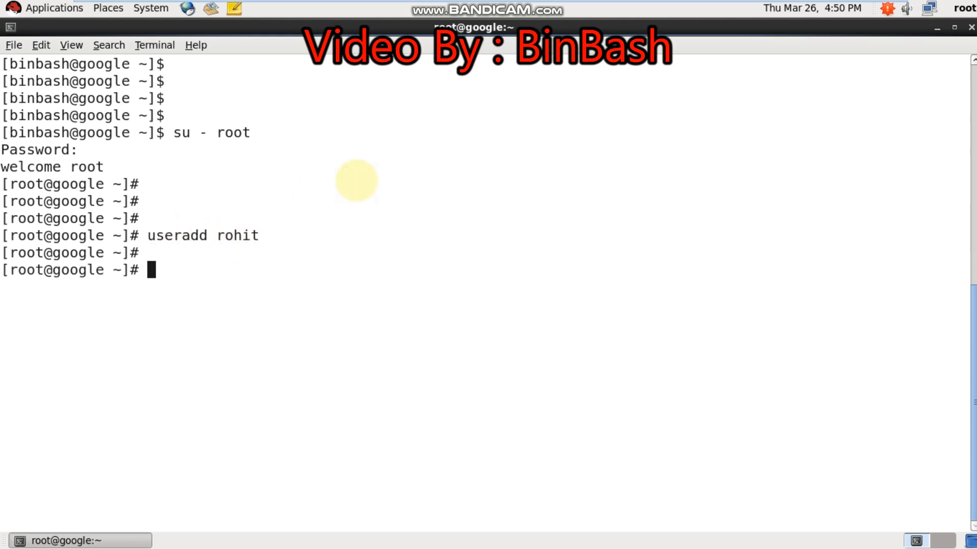
# Step: Set a password for rohit with passwd, entering it at both prompts
pyautogui.write('passwd rohit')
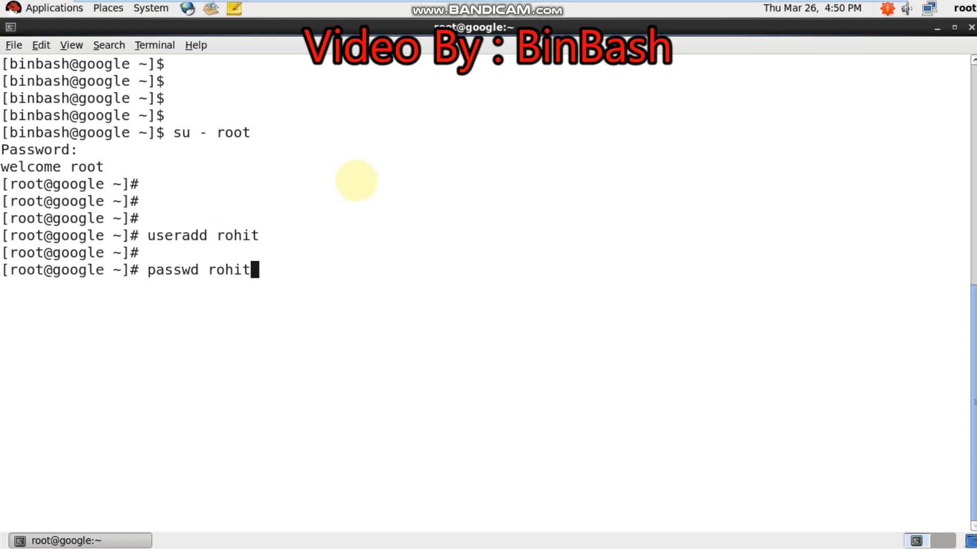
pyautogui.press('Return')
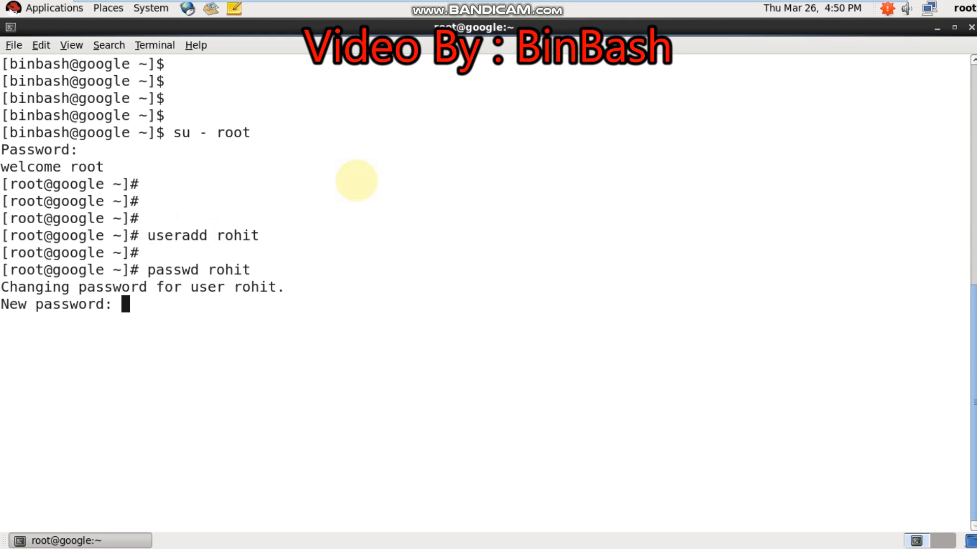
pyautogui.press('Return')
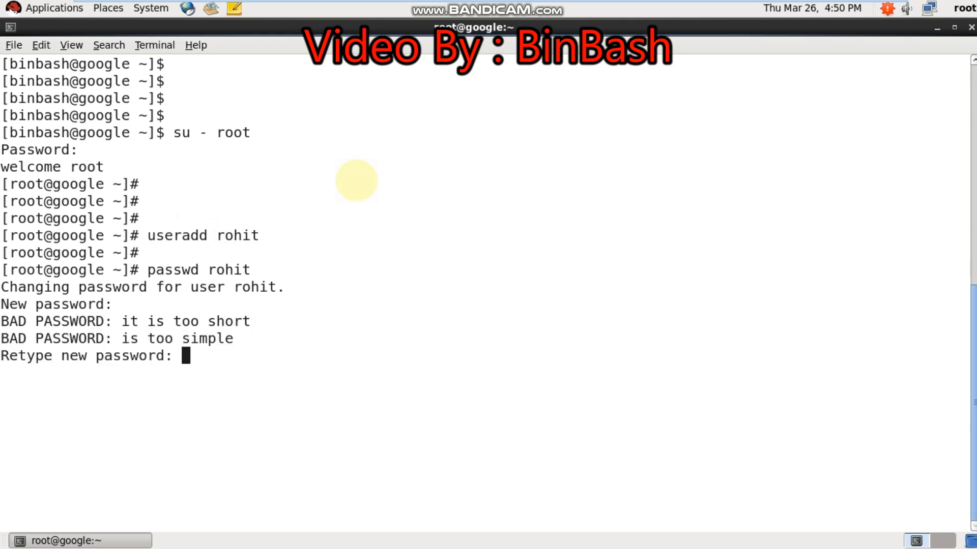
pyautogui.press('Return')
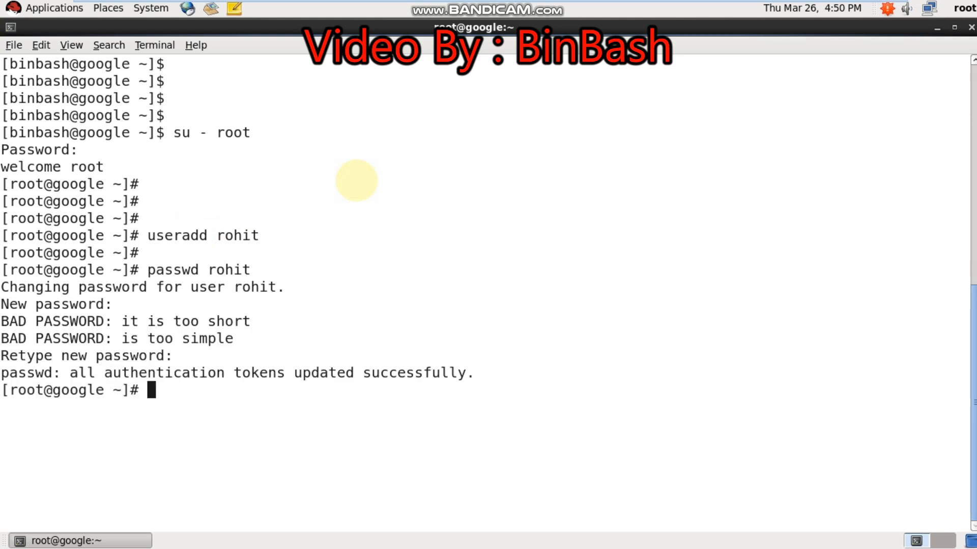
pyautogui.press('Return')
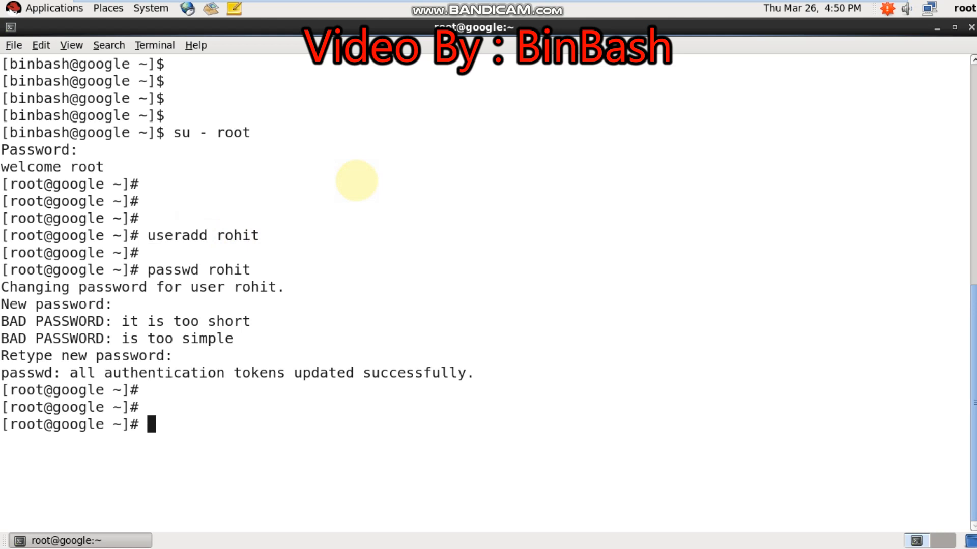
# Step: List rohit's /etc/passwd entry with cat | grep, showing /home/rohit and /bin/bash
pyautogui.write('c')
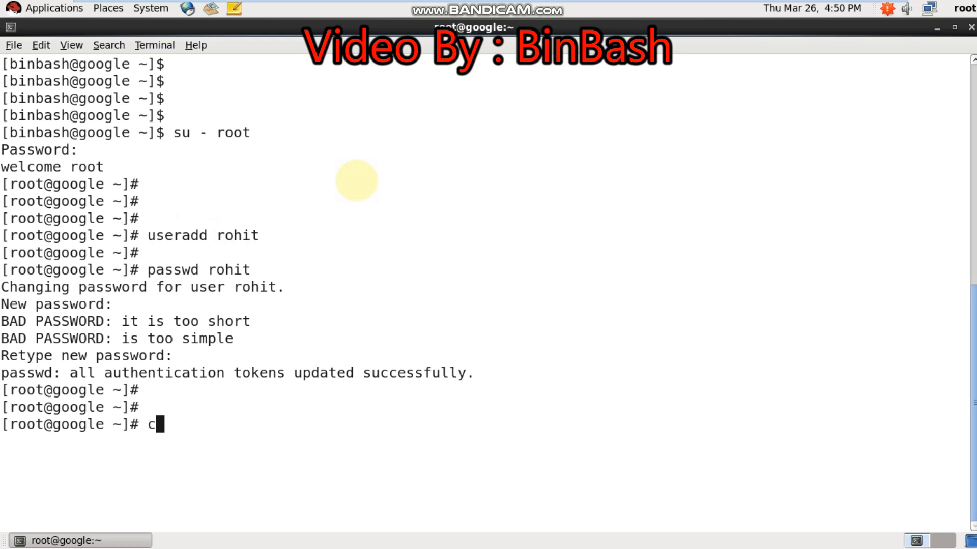
pyautogui.write('at /etc/')
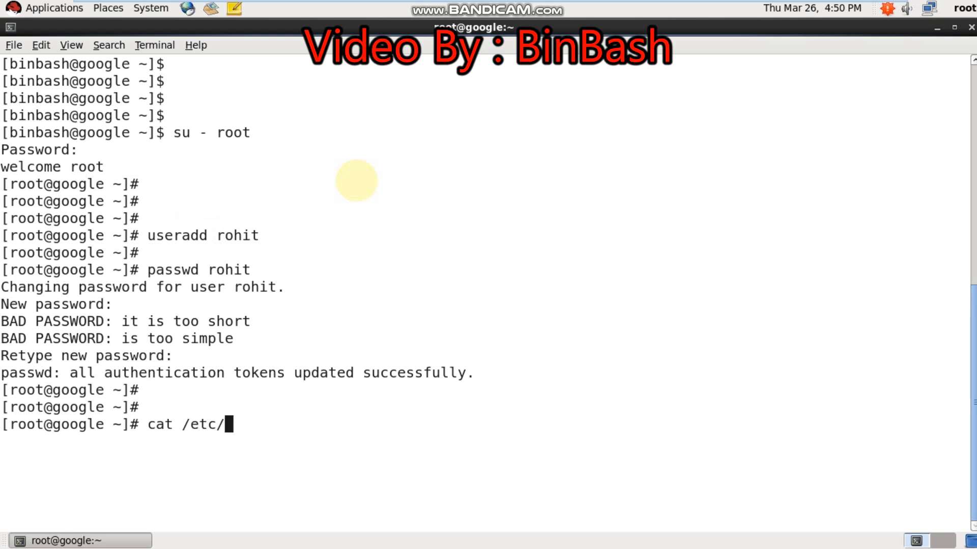
pyautogui.write('passwd')
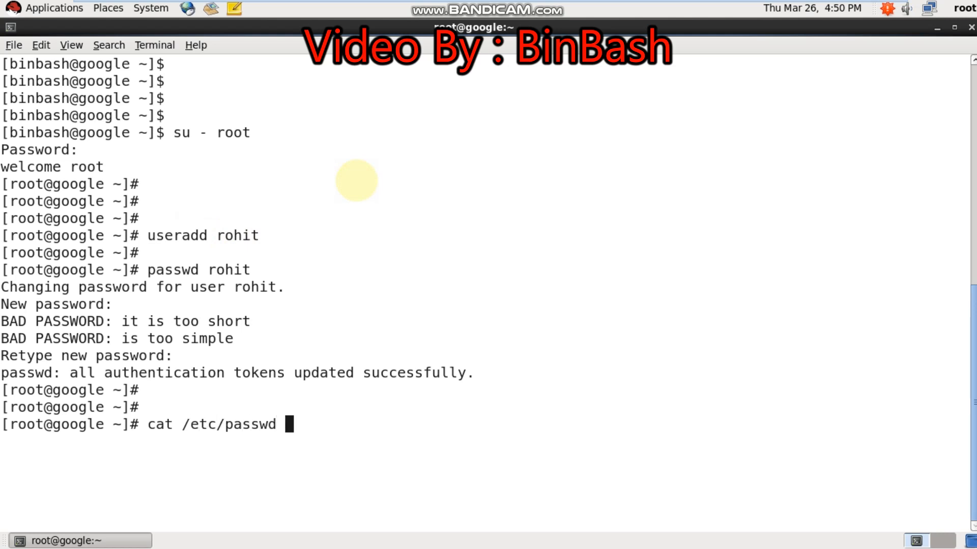
pyautogui.write('|grep')
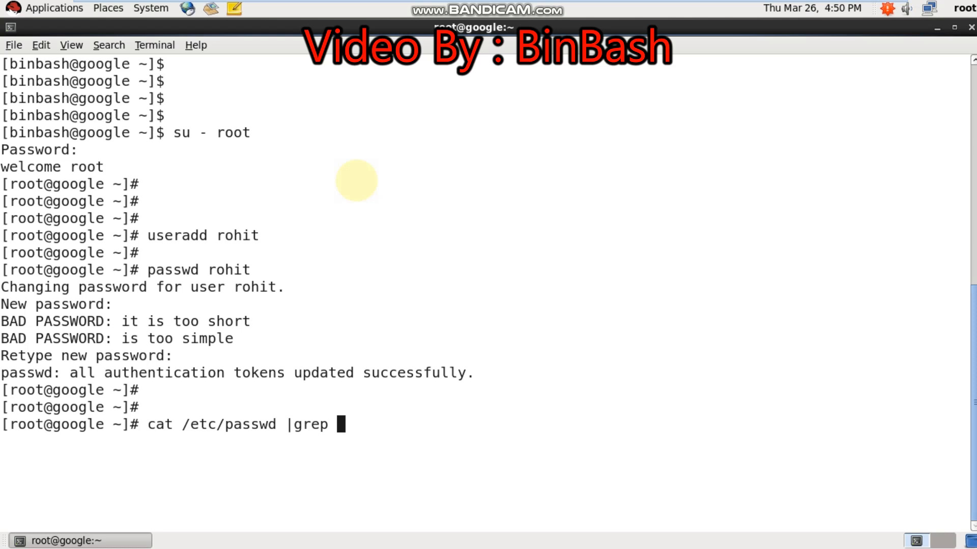
pyautogui.write('rohit')
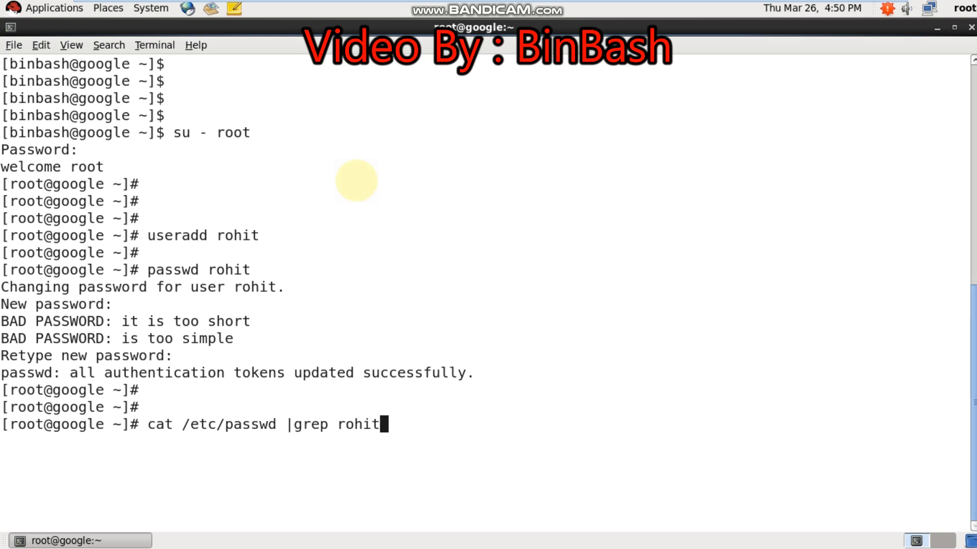
pyautogui.press('Return')
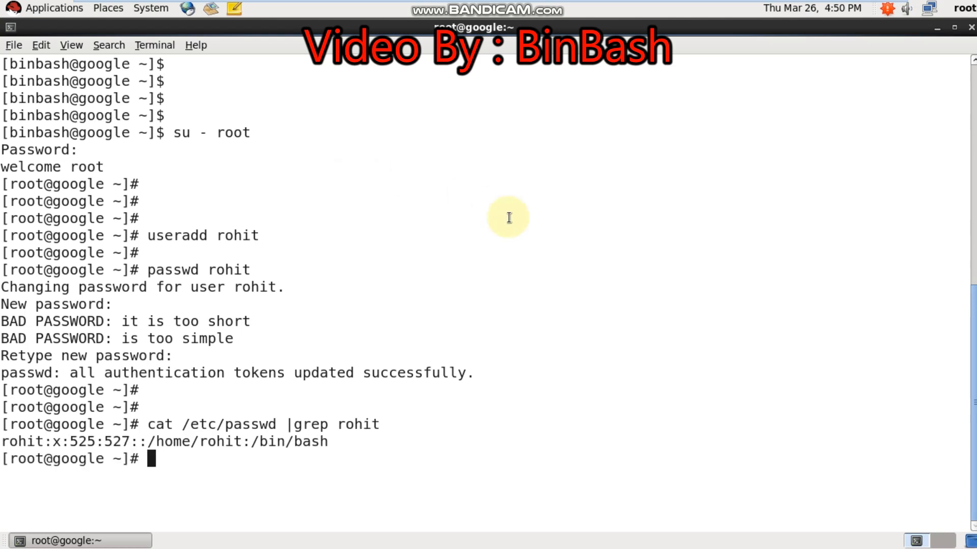
pyautogui.write('su - rohit')
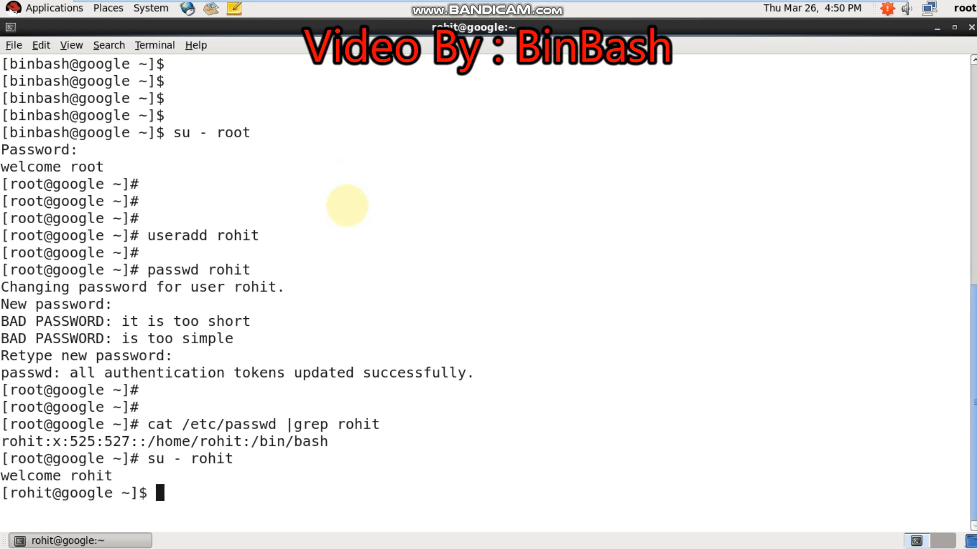
# Step: Check whoami, switch to the binba user with su - and its password, then clear the screen
pyautogui.write('whoami')
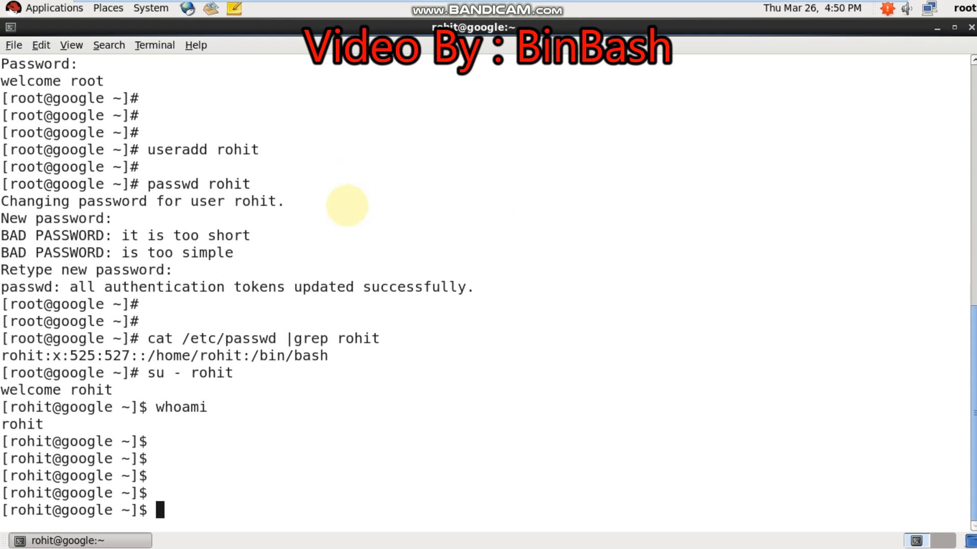
pyautogui.write('su -')
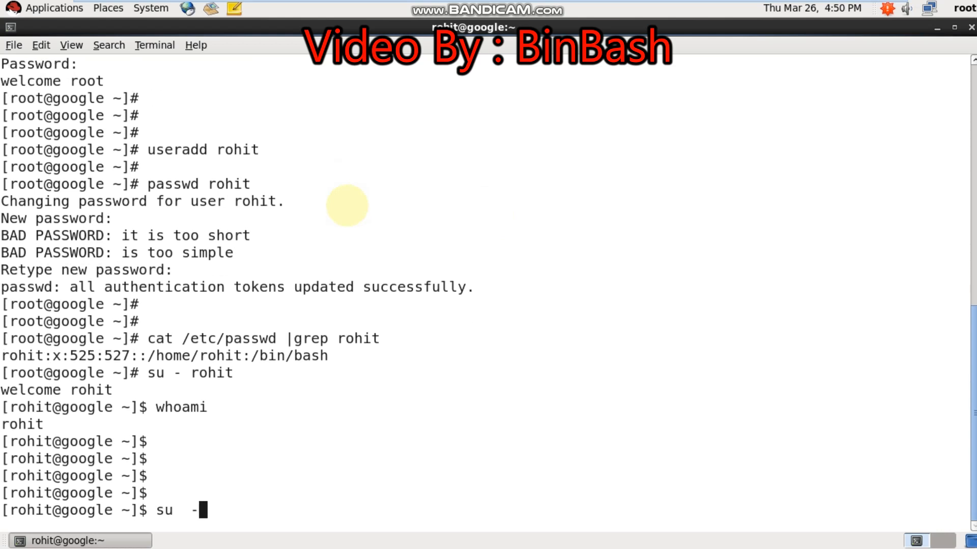
pyautogui.write('binba')
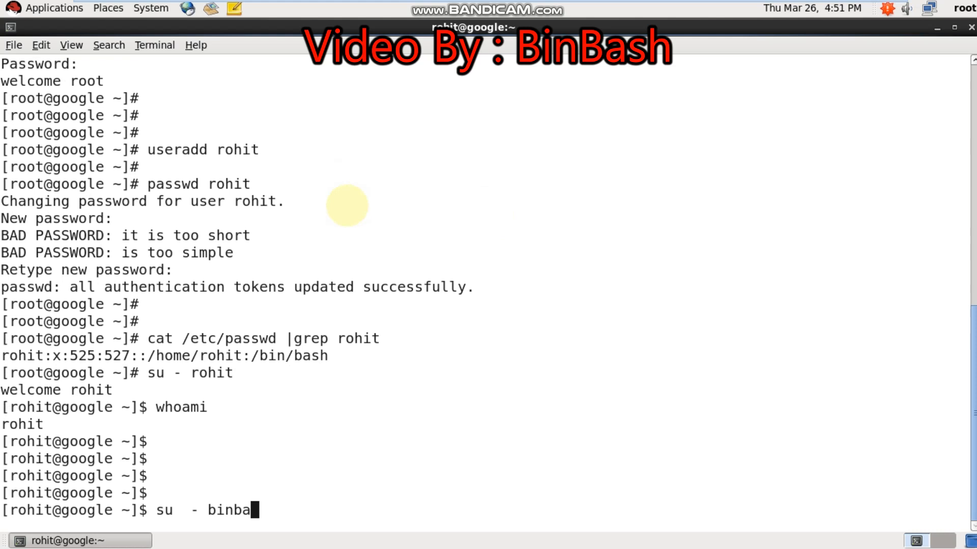
pyautogui.press('Return')
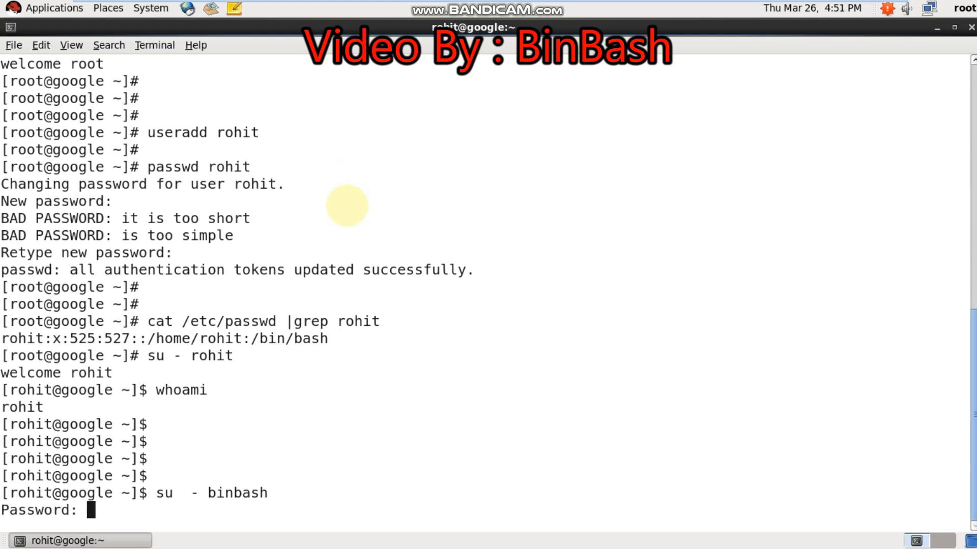
pyautogui.press('Return')
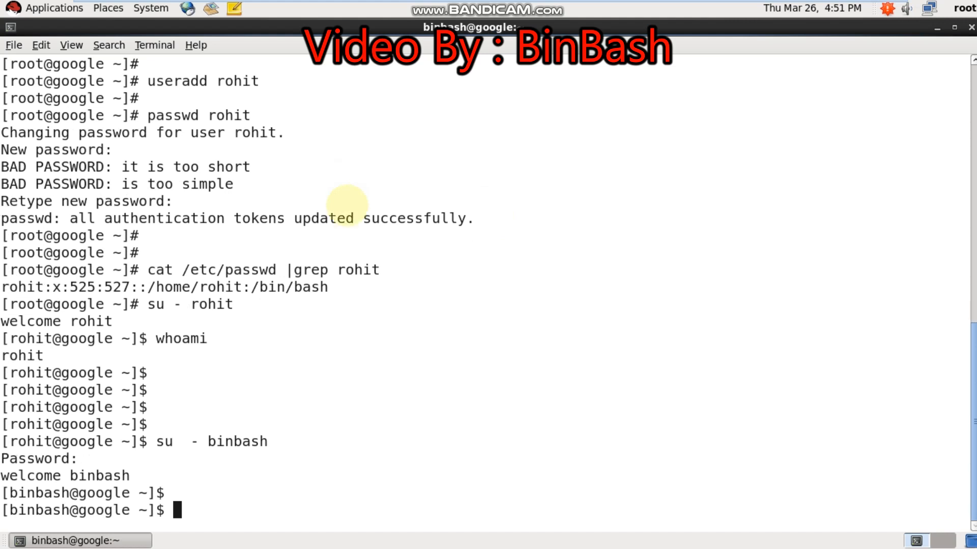
pyautogui.write('clear')
pyautogui.write('i')
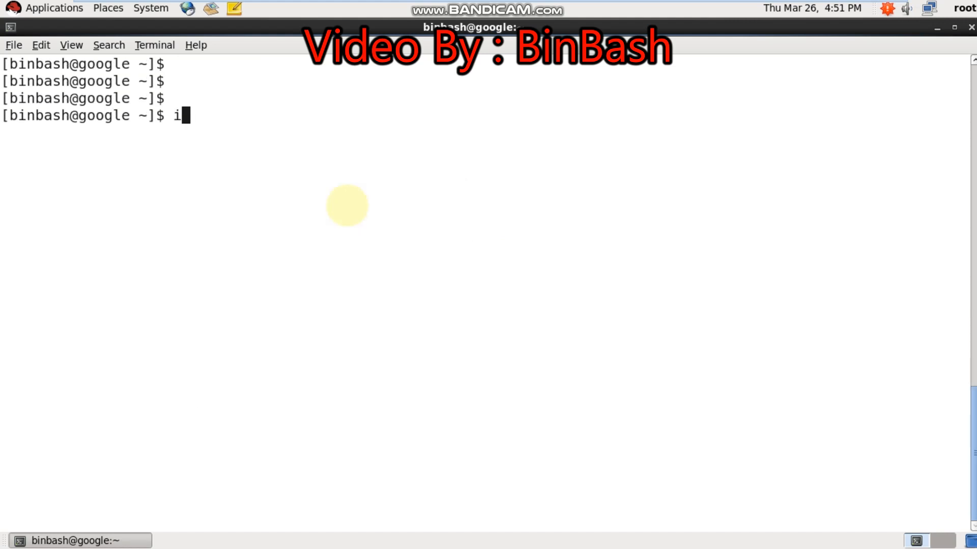
pyautogui.press('Return')
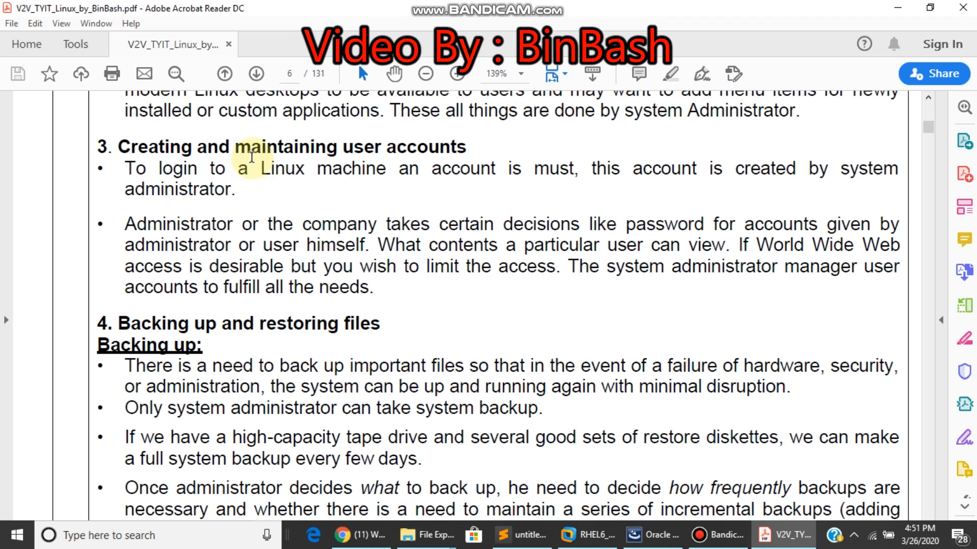
# Step: Mark the word 'maintaining' in the user accounts heading of the notes
pyautogui.doubleClick(285, 147)
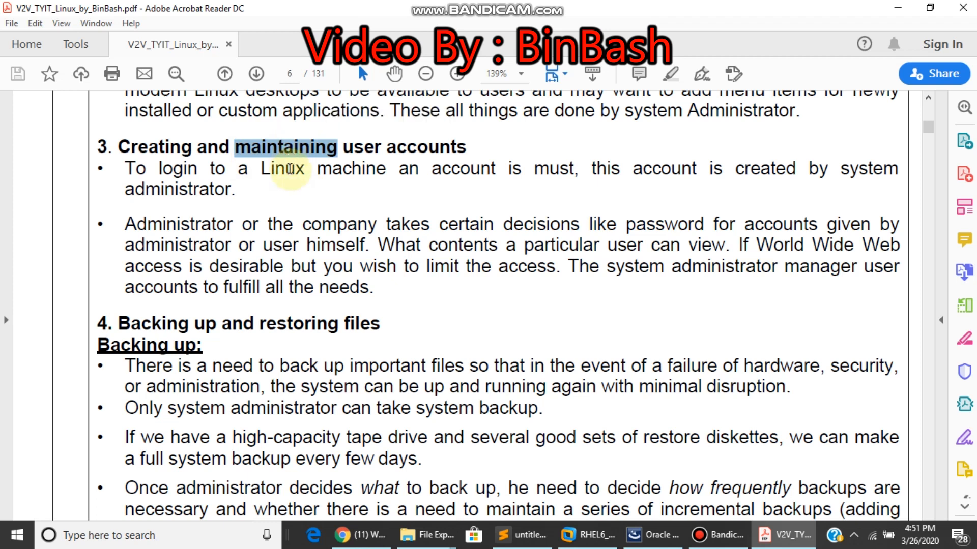
pyautogui.moveTo(250, 324)
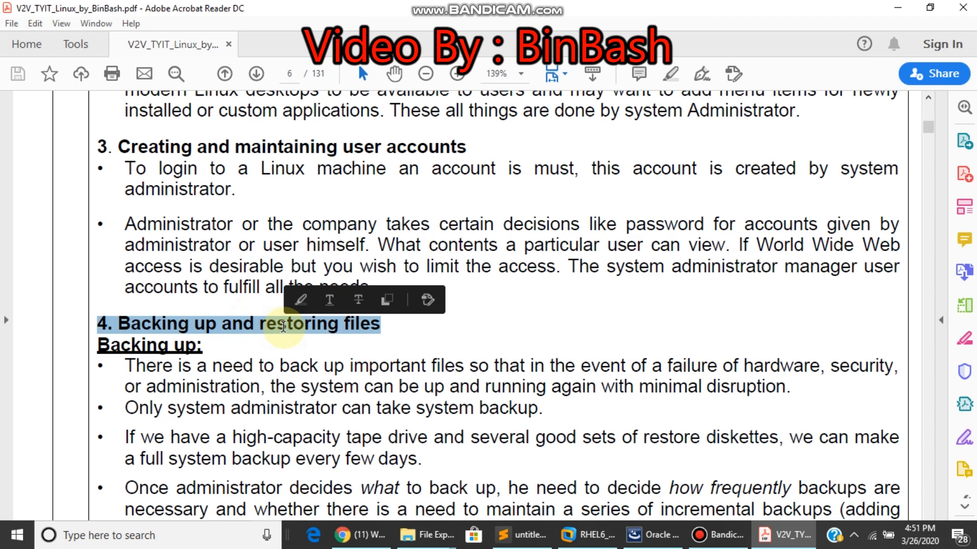
# Step: Scroll down to the remaining backup bullets and the Restoring Files subsection
pyautogui.scroll(-3)
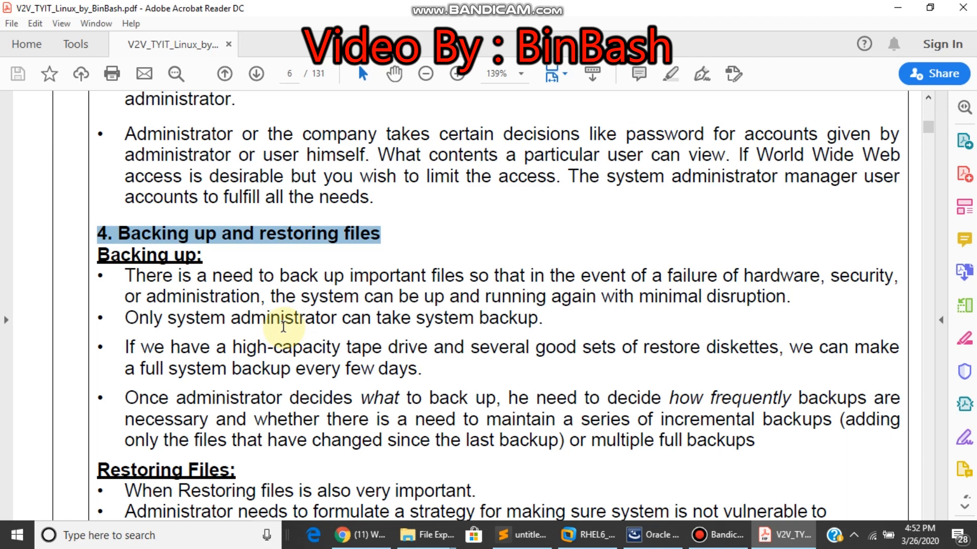
pyautogui.moveTo(610, 535)
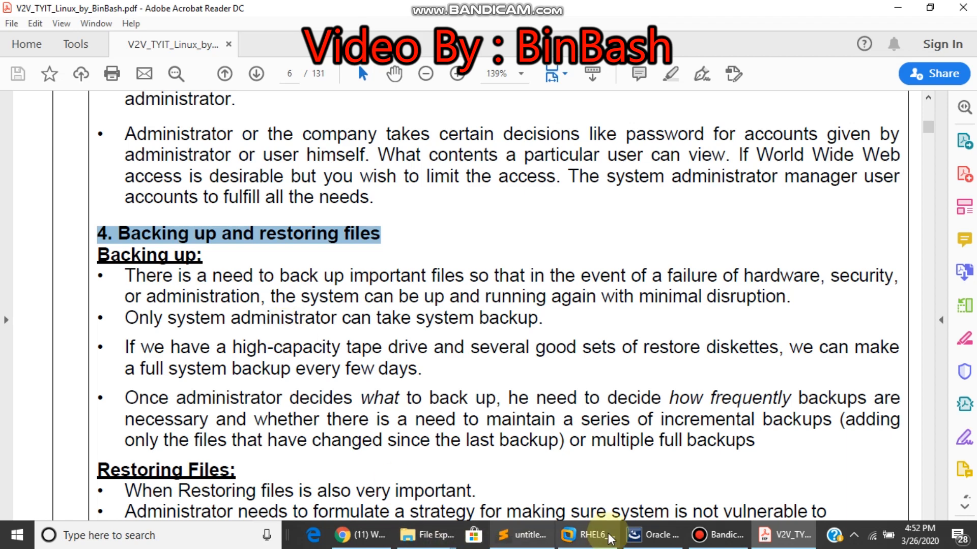
# Step: In the RHEL terminal, create a test directory containing empty file1 and file2, then return to the home folder
pyautogui.click(585, 535)
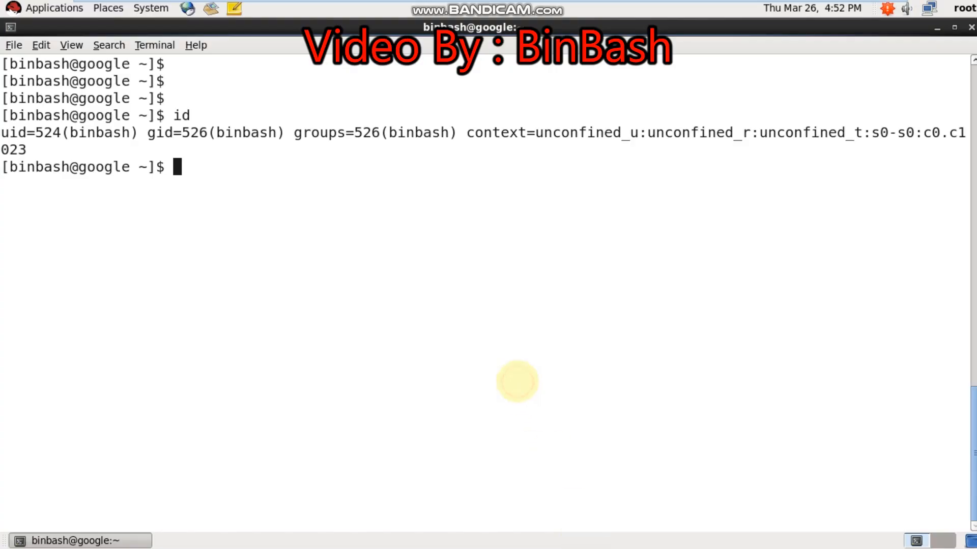
pyautogui.write('ll')
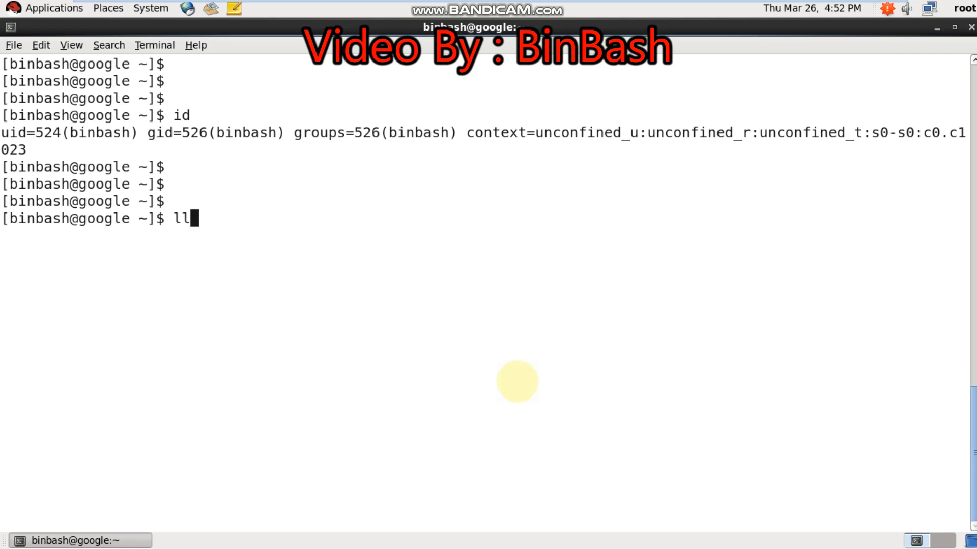
pyautogui.write('mkd')
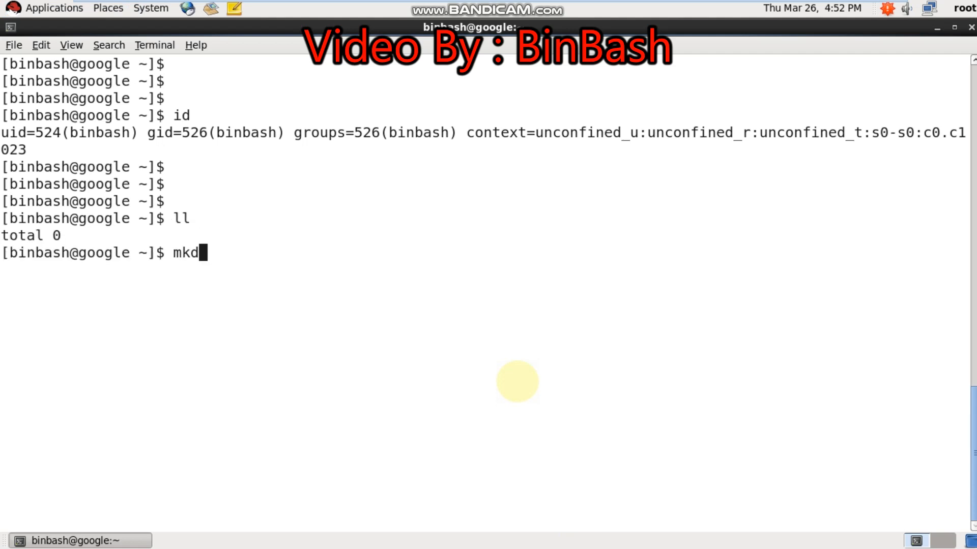
pyautogui.write('ir test')
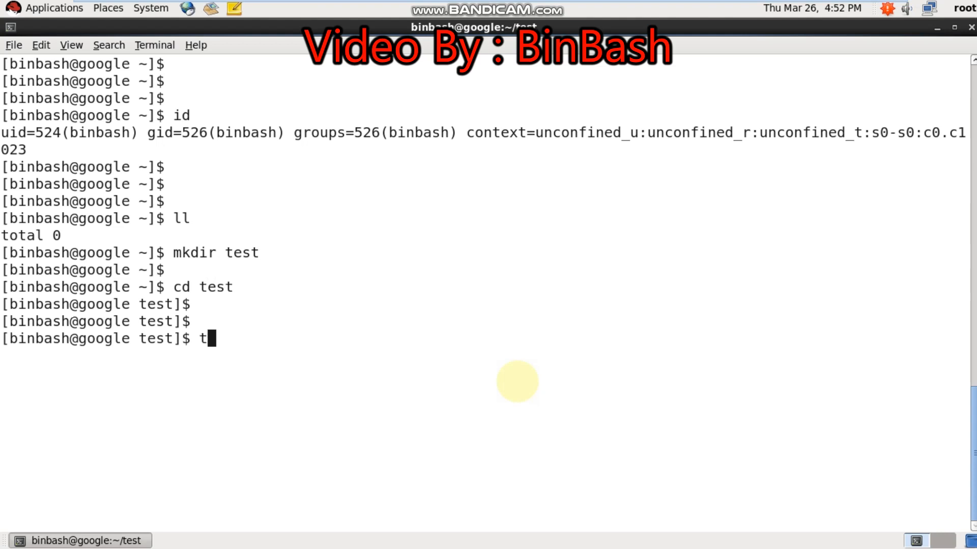
pyautogui.write('ouch')
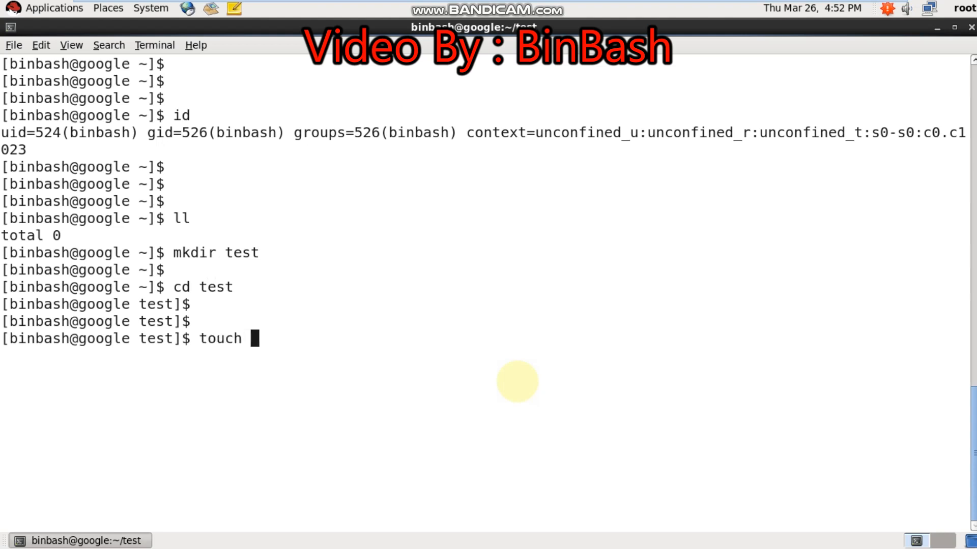
pyautogui.write('f')
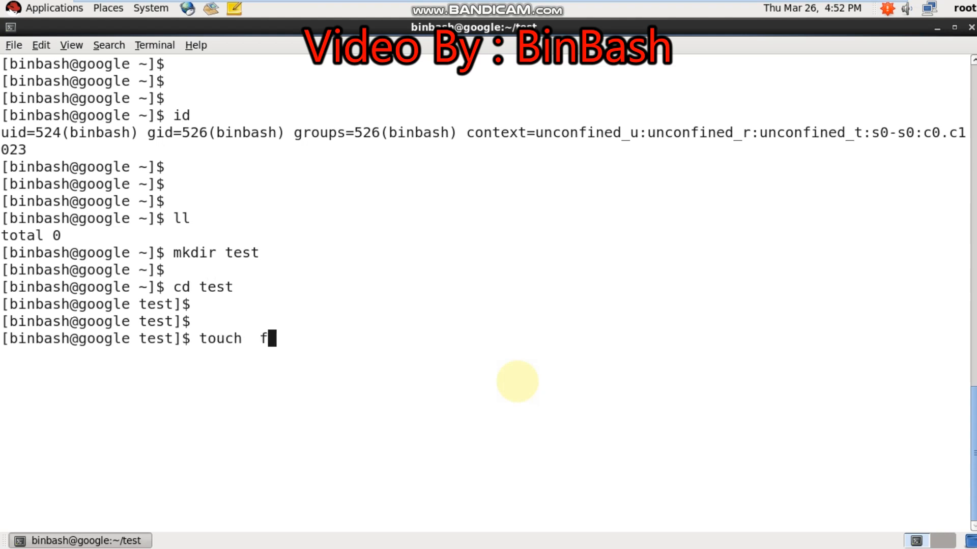
pyautogui.write('ile1')
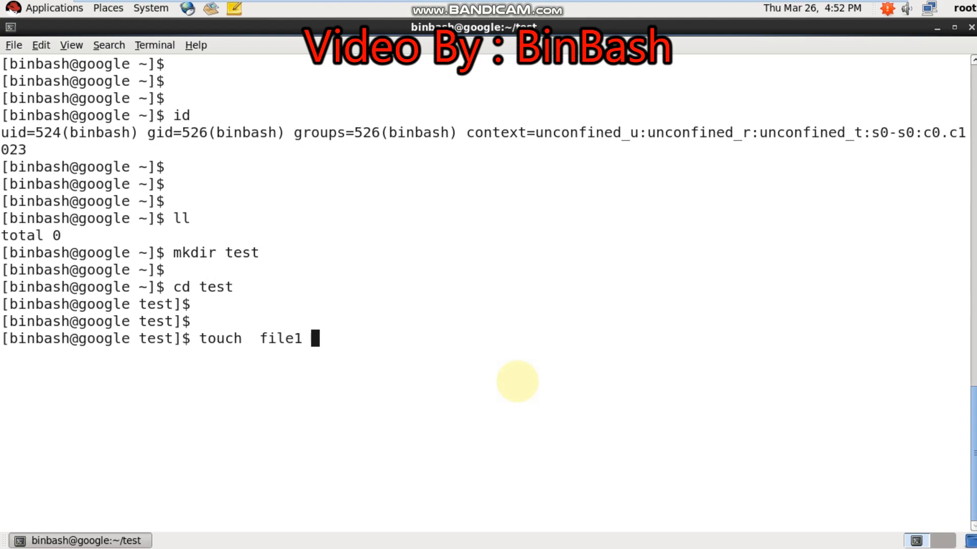
pyautogui.write('files')
pyautogui.write('ll')
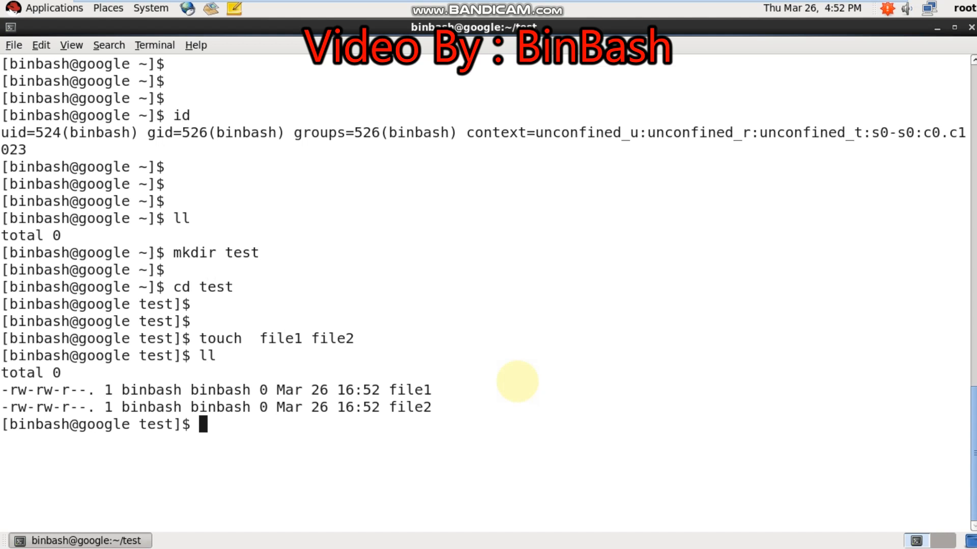
pyautogui.write('c')
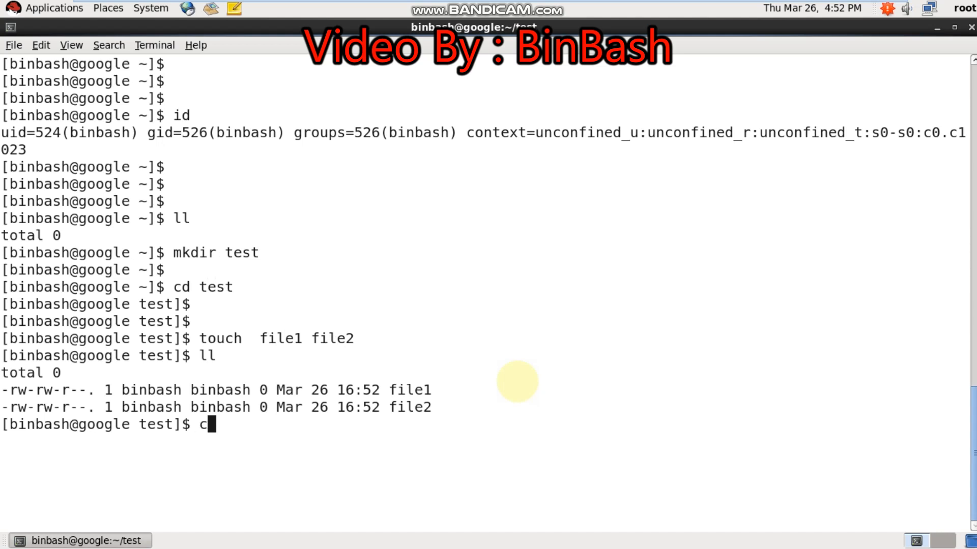
pyautogui.write('d ..')
pyautogui.write('ls -lr')
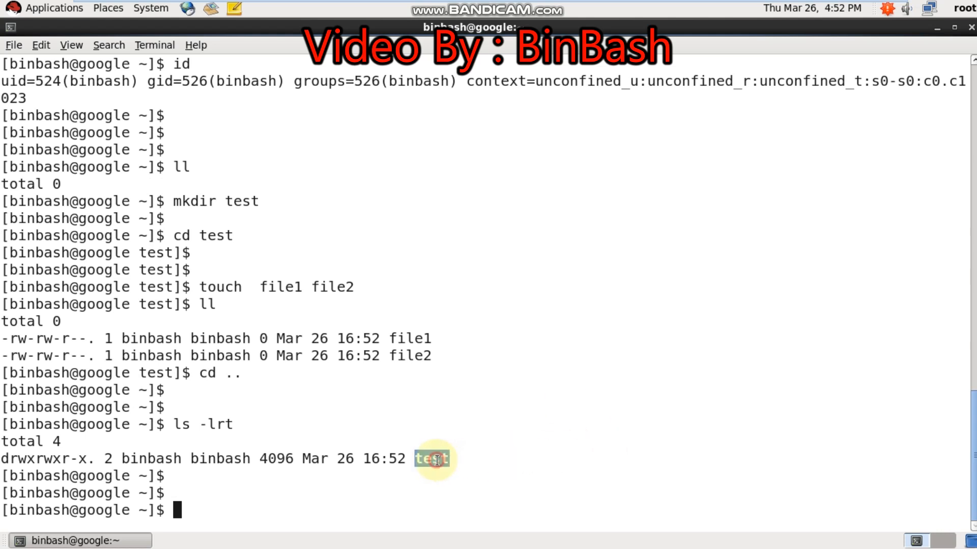
# Step: Enter tar -cvf test.tar test, correcting the mistyped options and tab-completing the directory name
pyautogui.write('tar')
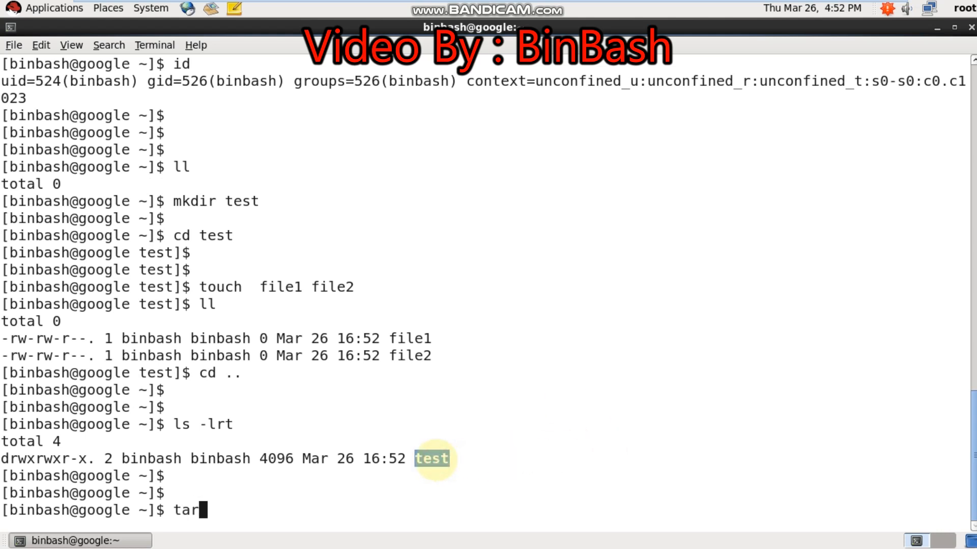
pyautogui.write('-c')
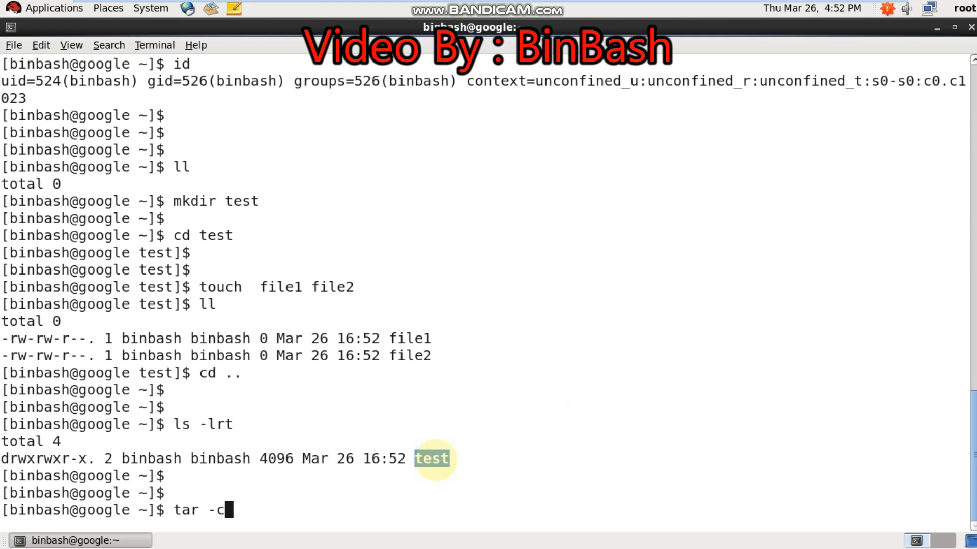
pyautogui.write('vzf')
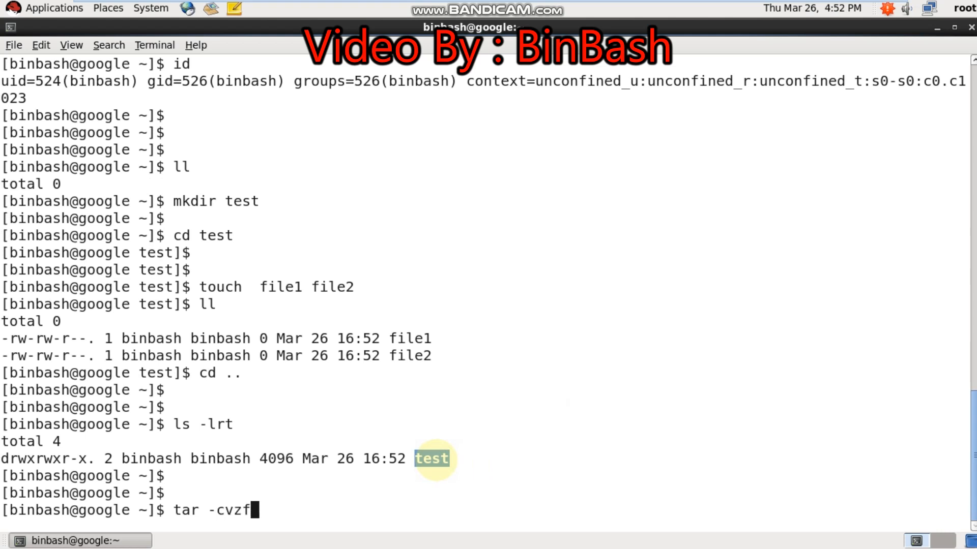
pyautogui.write('te')
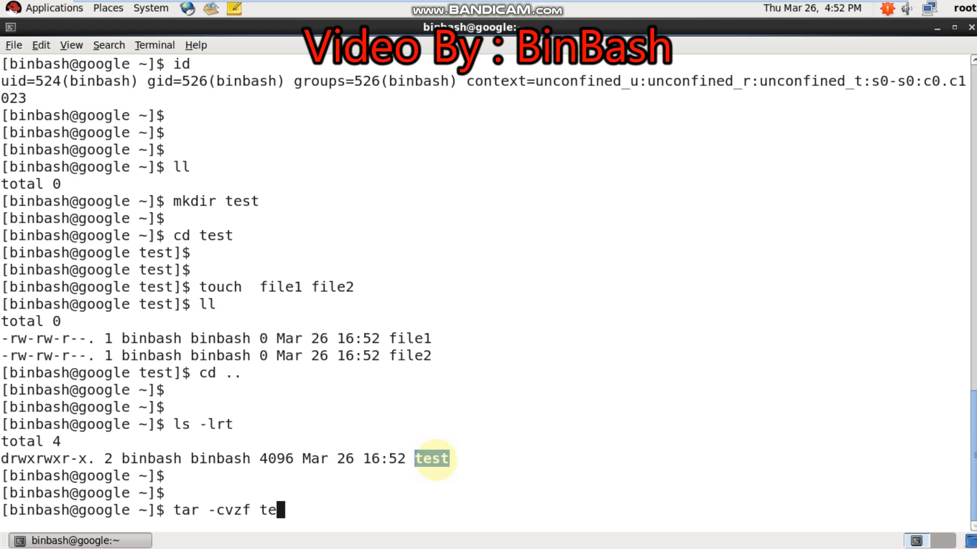
pyautogui.write('s')
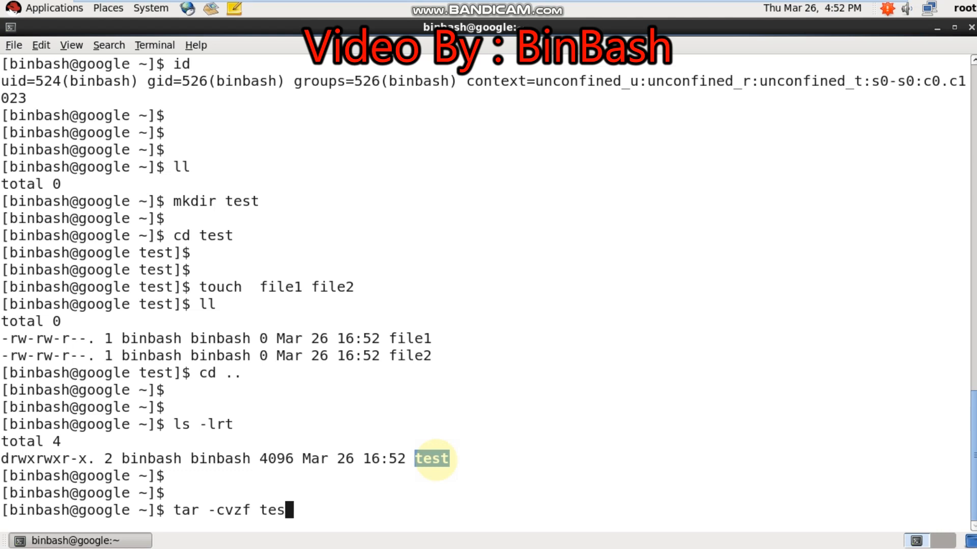
pyautogui.press('BackSpace')
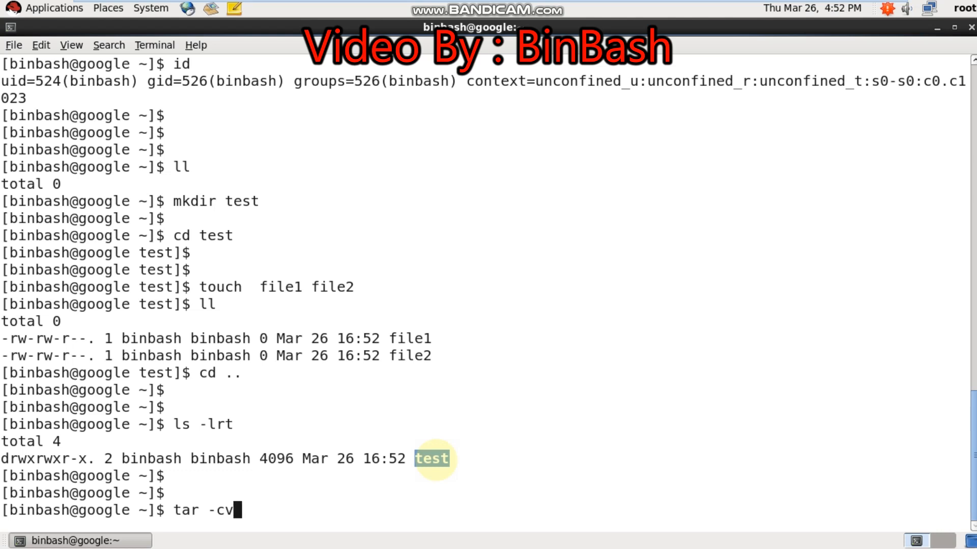
pyautogui.write('f test')
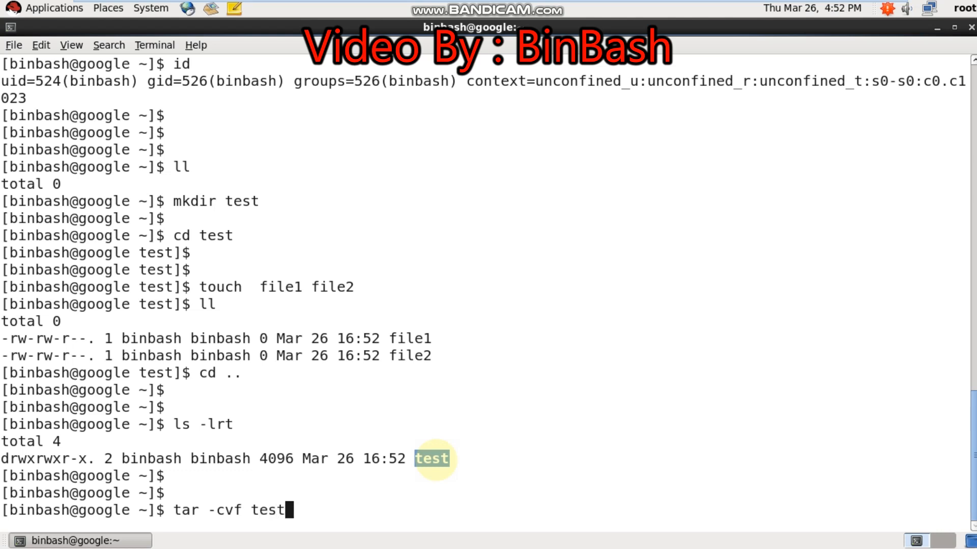
pyautogui.write('.ta')
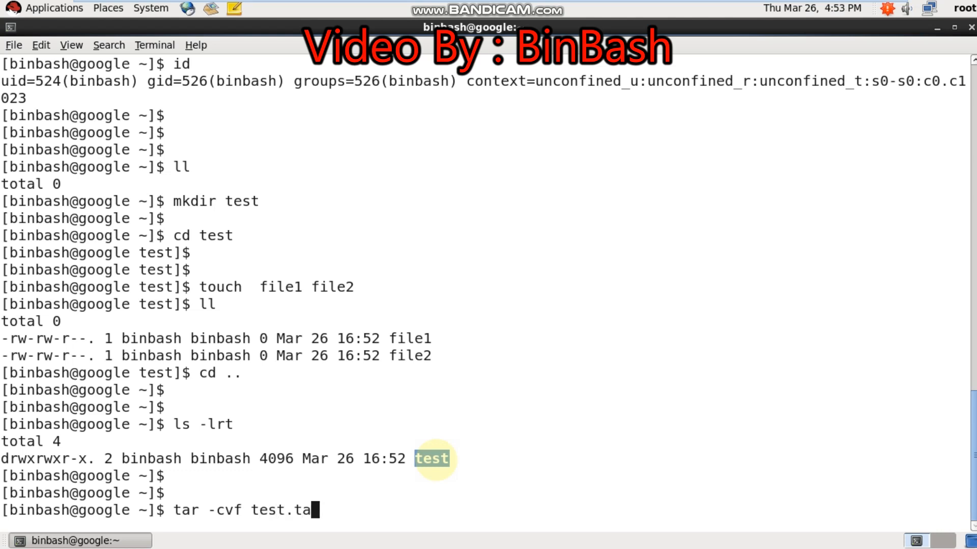
pyautogui.write('r te')
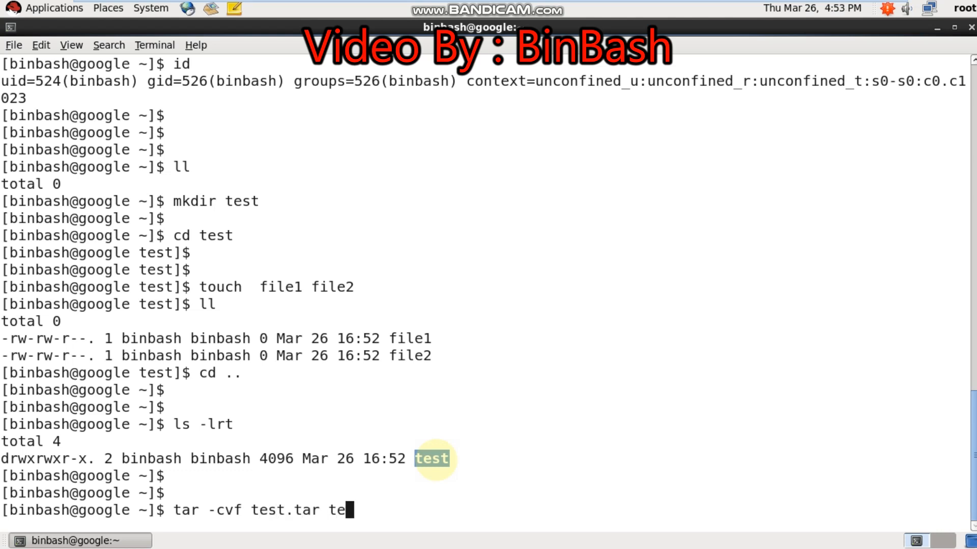
pyautogui.press('Return')
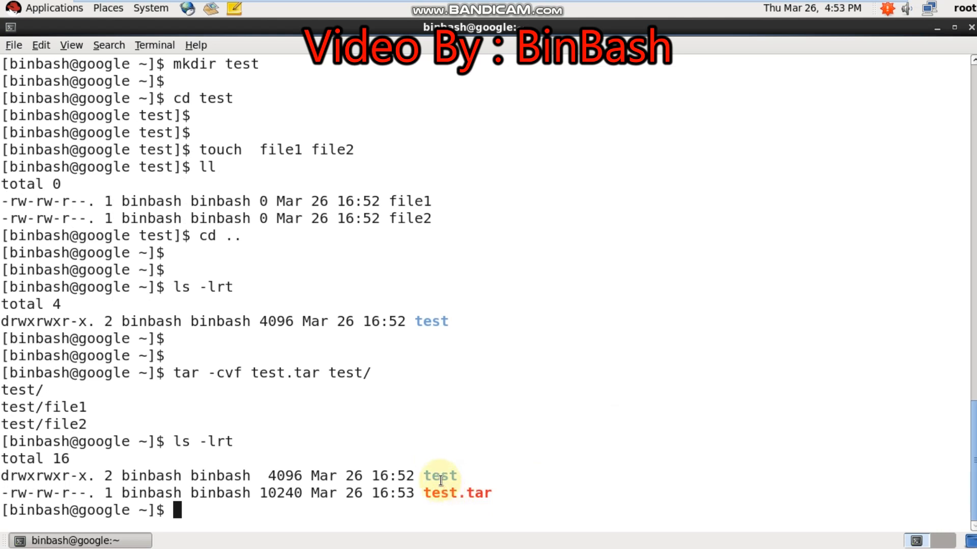
pyautogui.moveTo(433, 477)
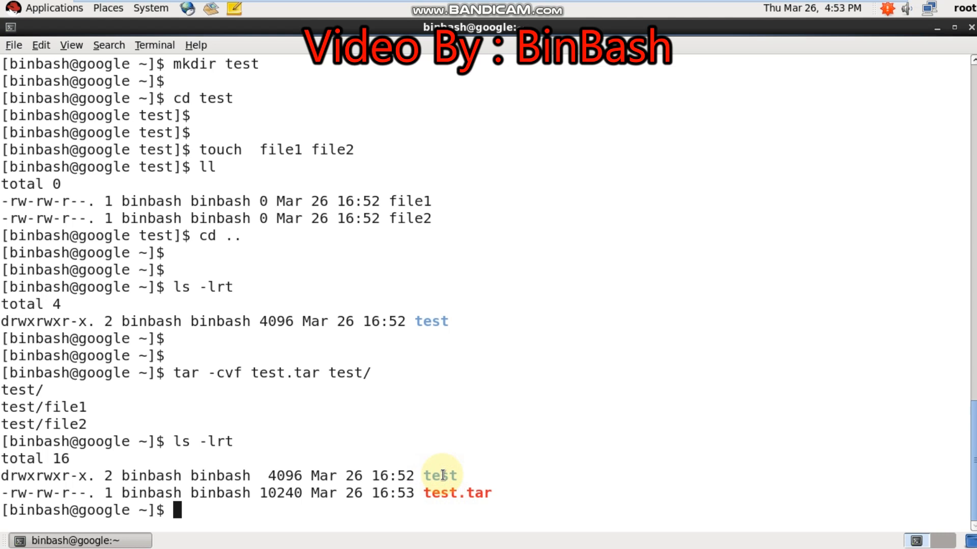
pyautogui.moveTo(439, 495)
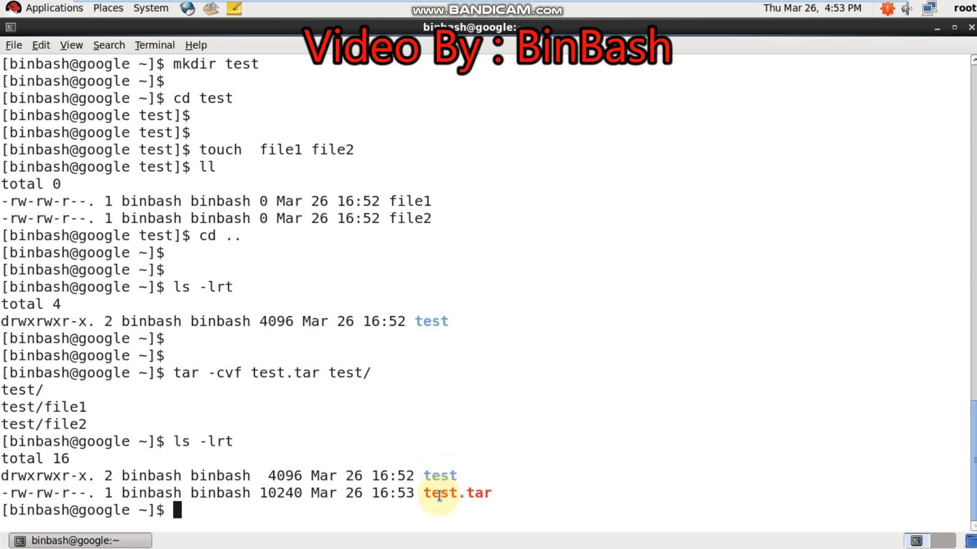
# Step: Highlight the new 10240-byte test.tar archive in the ls -lrt listing
pyautogui.doubleClick(455, 493)
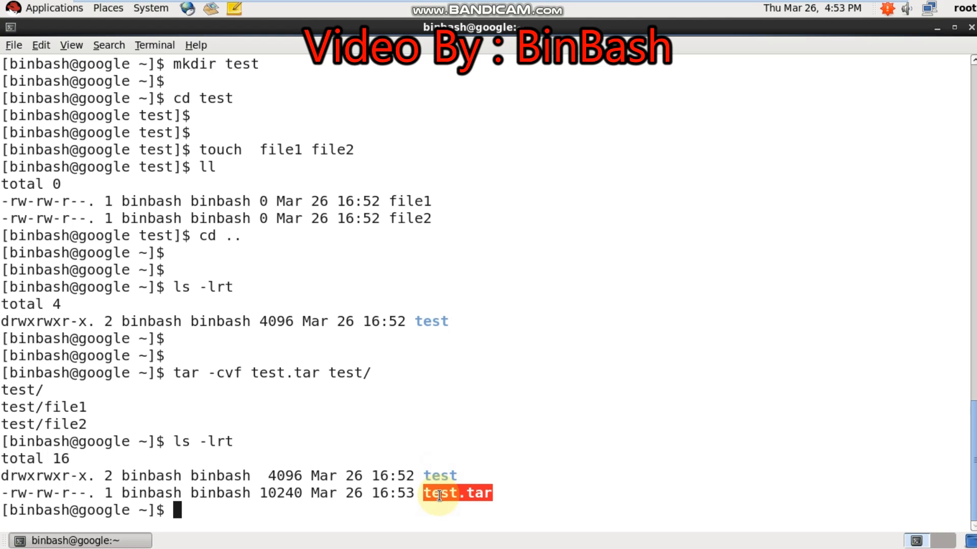
pyautogui.moveTo(436, 476)
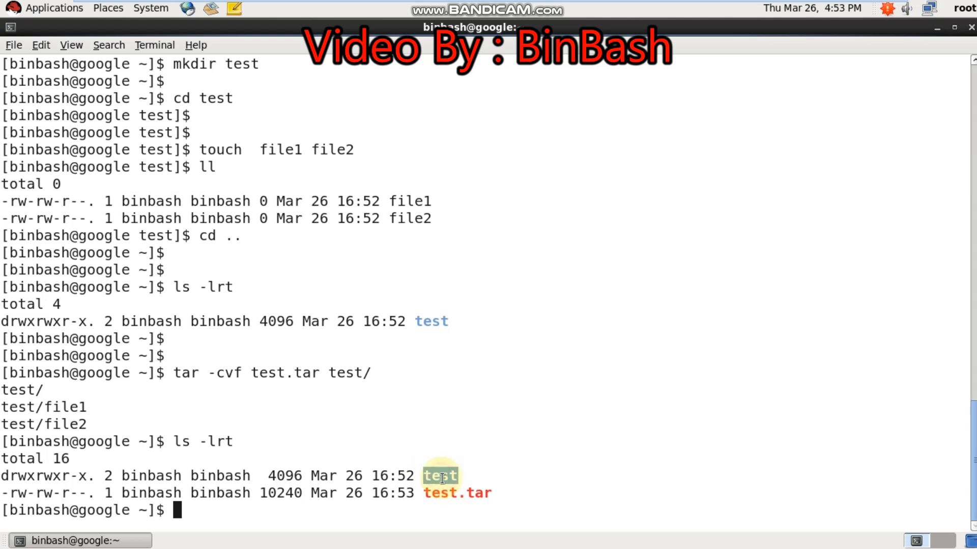
# Step: Delete the test directory with rm -rf and confirm only test.tar remains in the listing
pyautogui.write('rm -rf test')
pyautogui.write('ls -lrt')
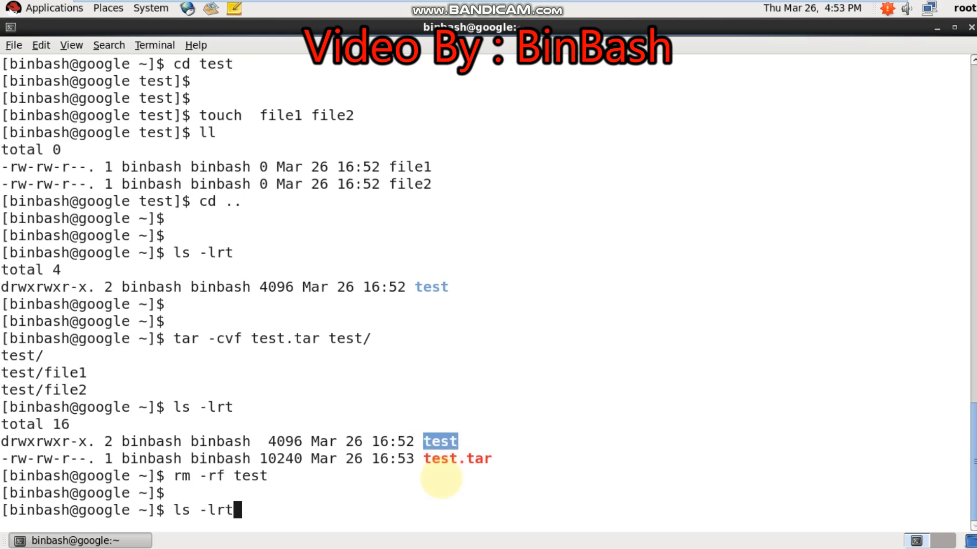
pyautogui.press('Return')
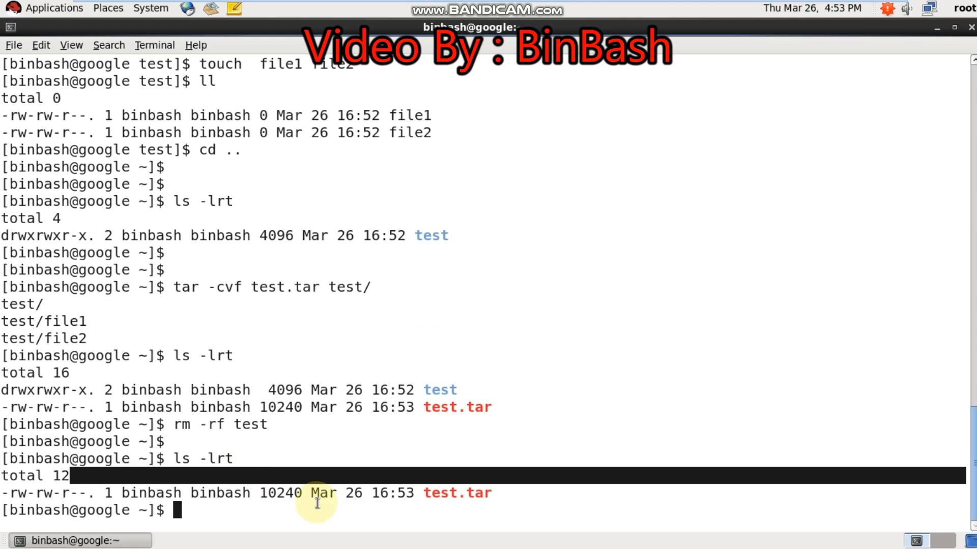
pyautogui.doubleClick(457, 493)
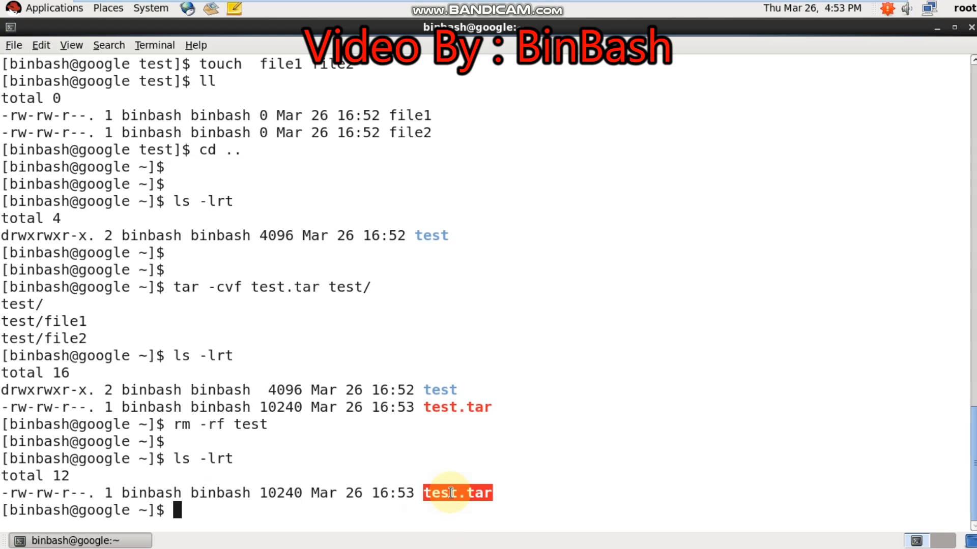
# Step: Extract test.tar with tar -xvf to restore the test directory, confirm it, and leave the VM
pyautogui.write('tar')
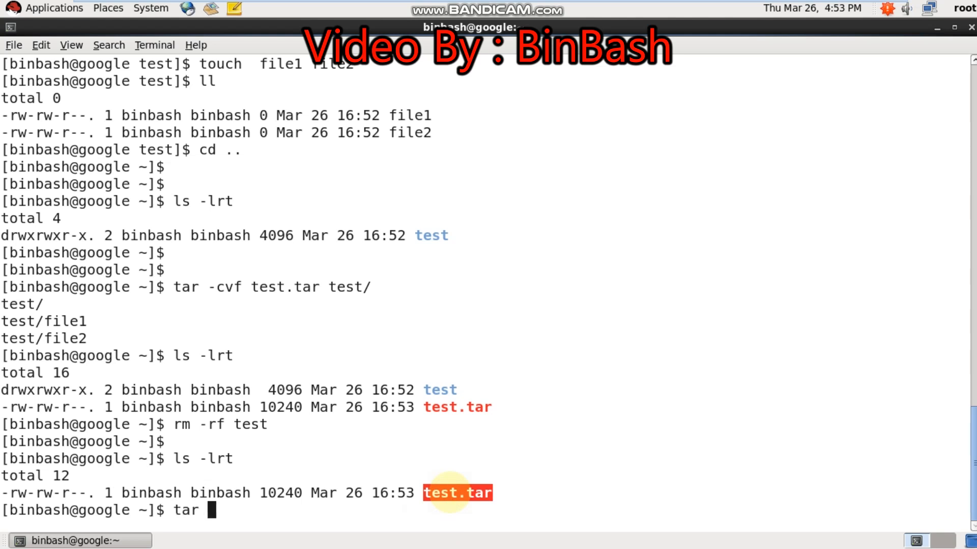
pyautogui.write('xv')
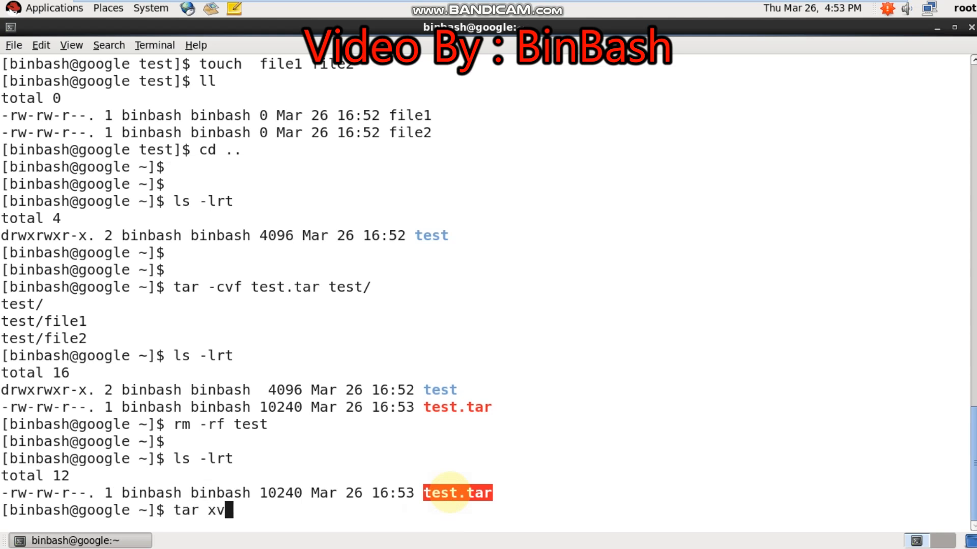
pyautogui.write('f')
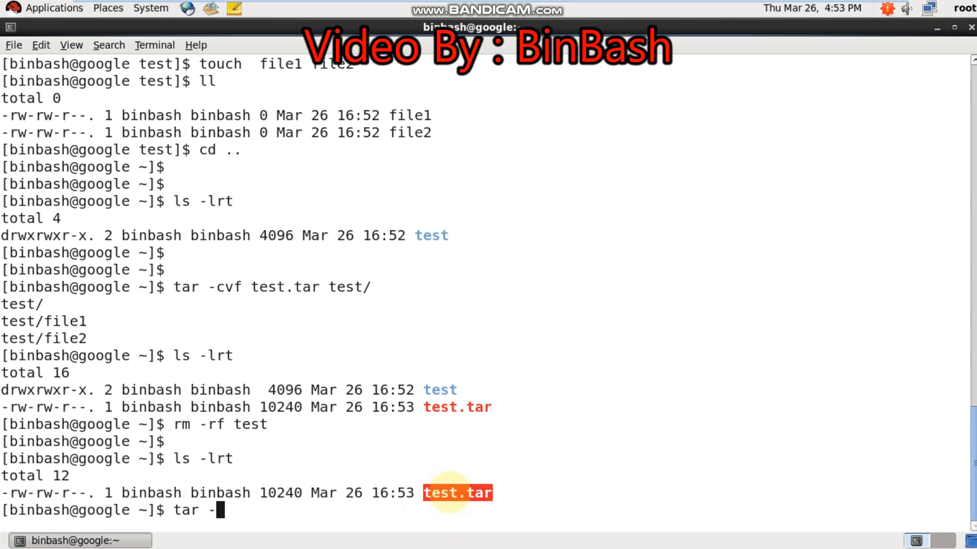
pyautogui.write('xvf test.tar')
pyautogui.write('ls -lr')
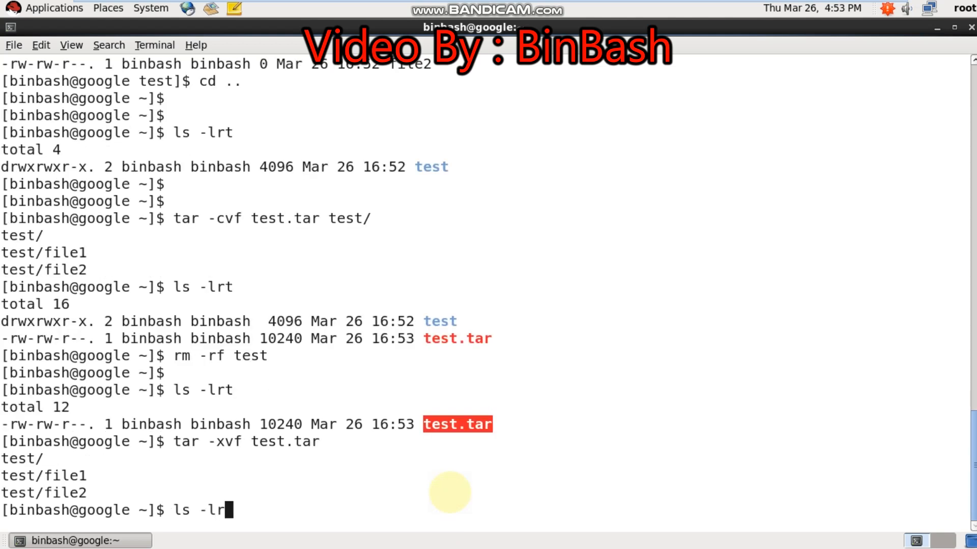
pyautogui.press('Return')
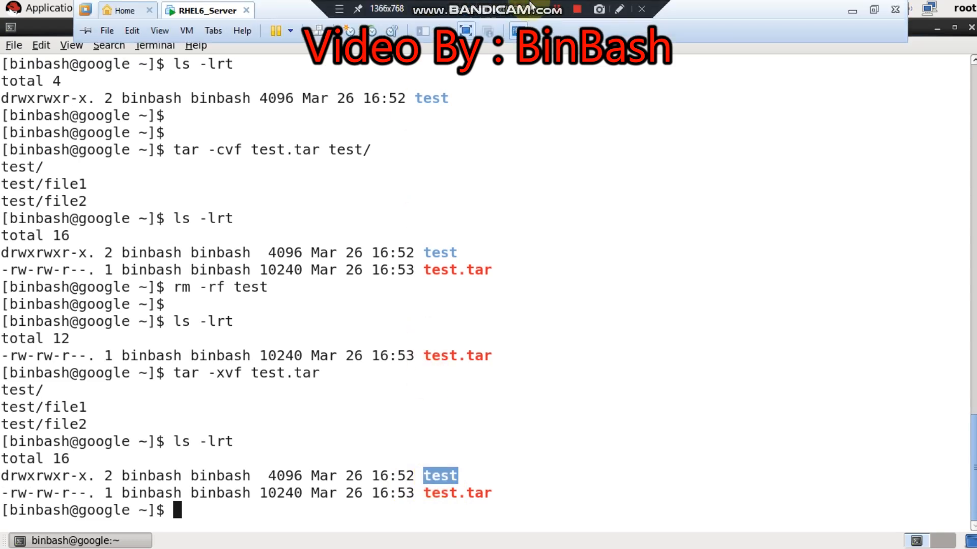
pyautogui.click(782, 535)
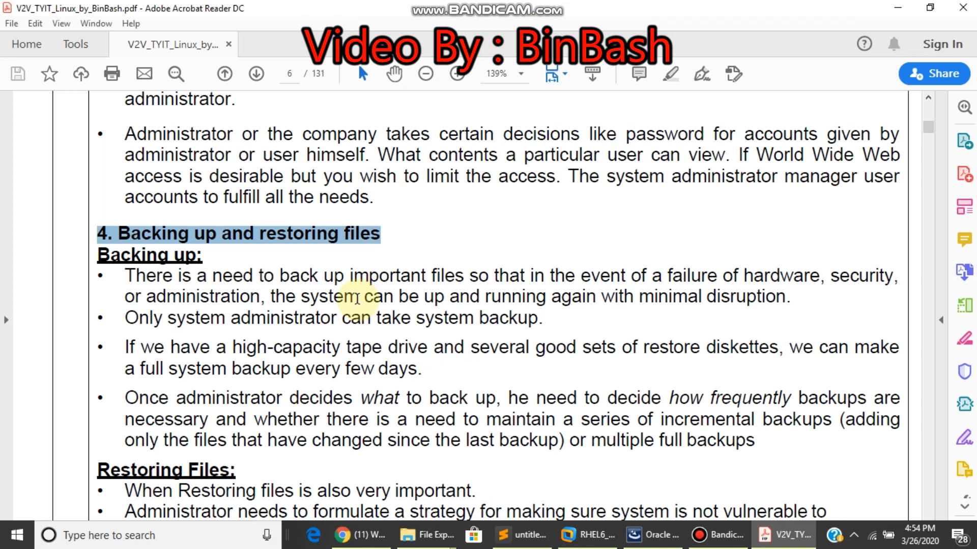
pyautogui.moveTo(258, 250)
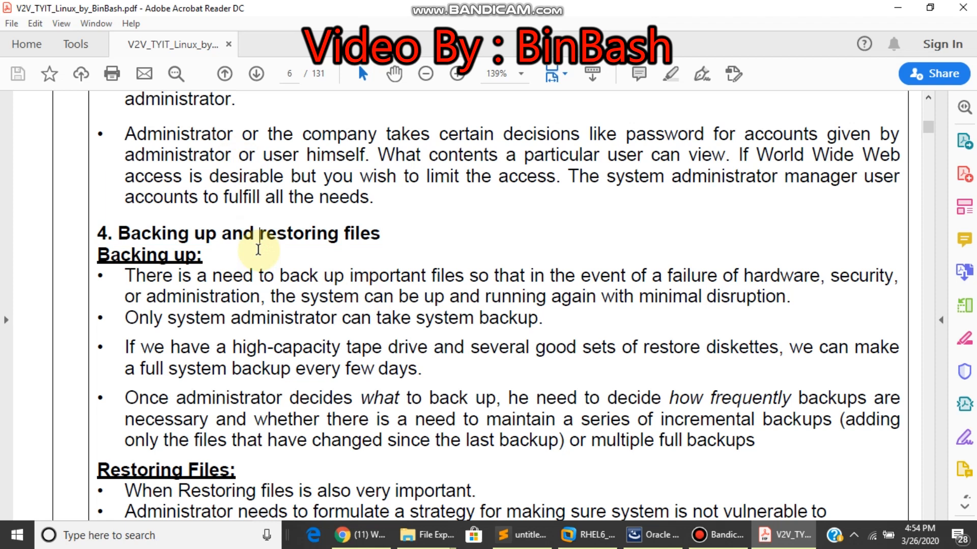
pyautogui.moveTo(163, 226)
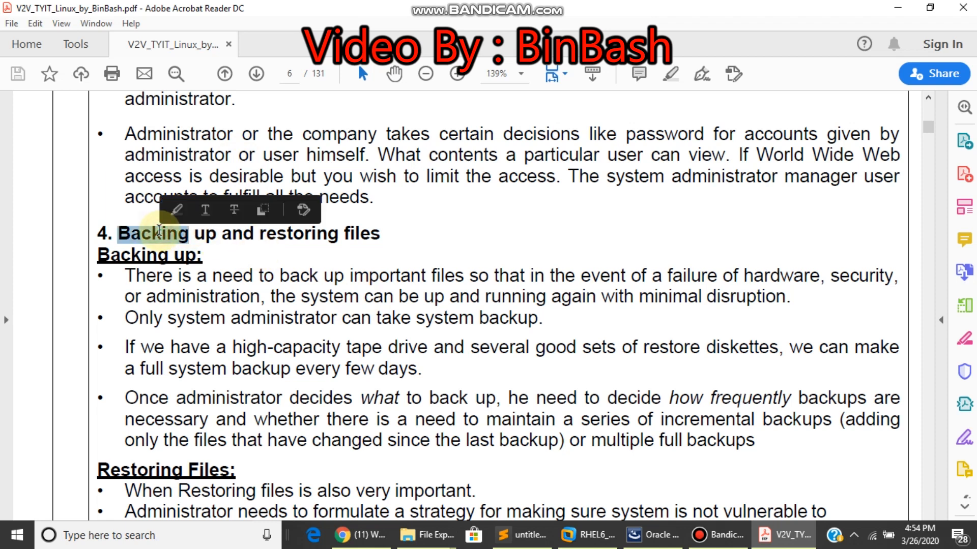
# Step: Scroll down through the Backing up and restoring files section of the notes
pyautogui.scroll(-3)
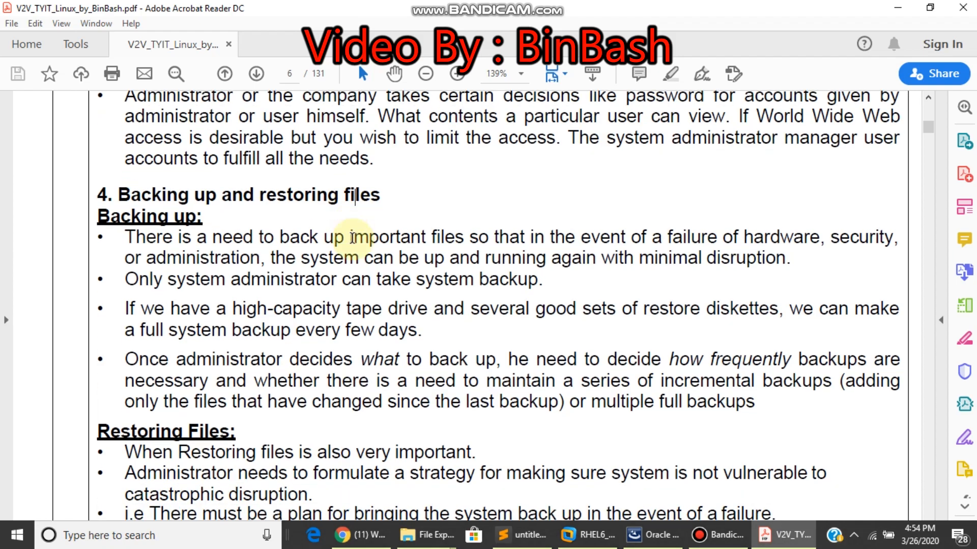
pyautogui.scroll(-3)
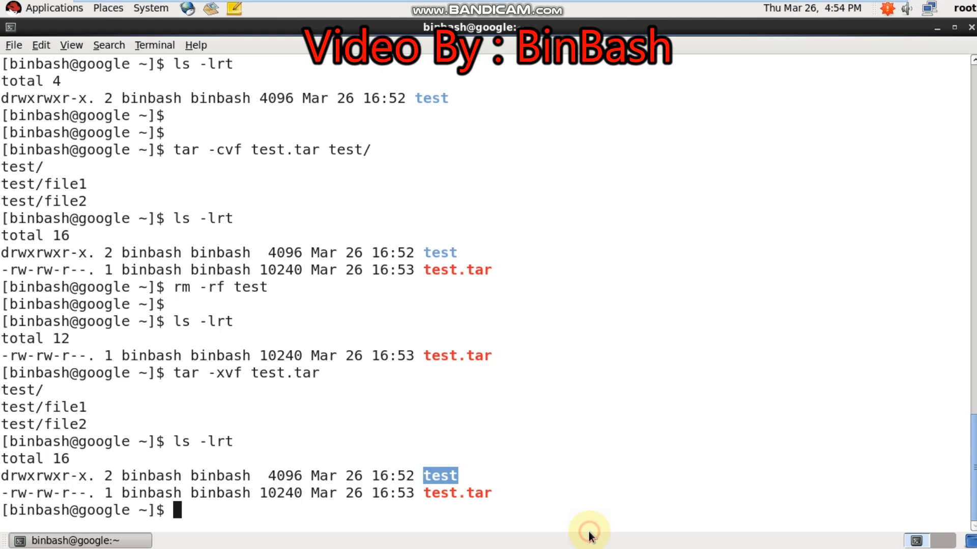
pyautogui.moveTo(566, 408)
pyautogui.write('df')
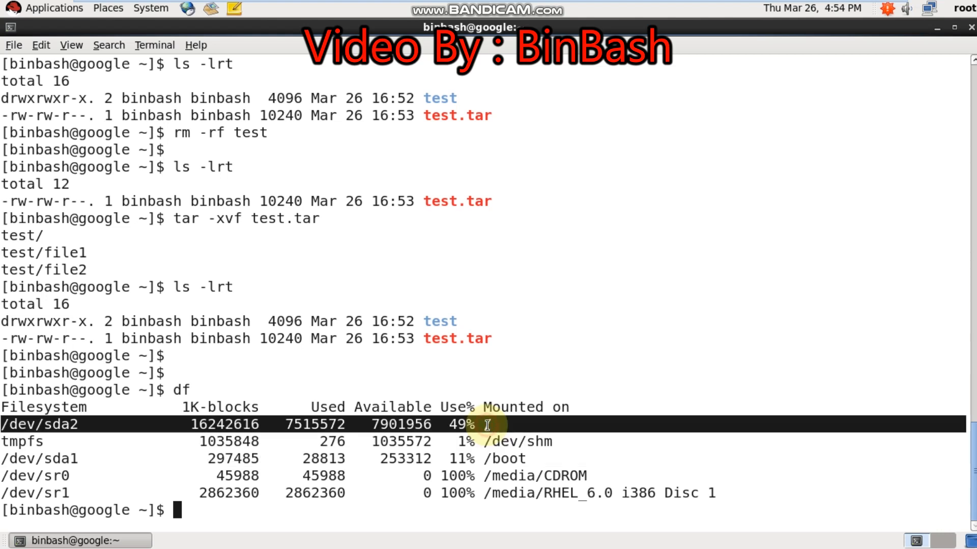
pyautogui.moveTo(509, 364)
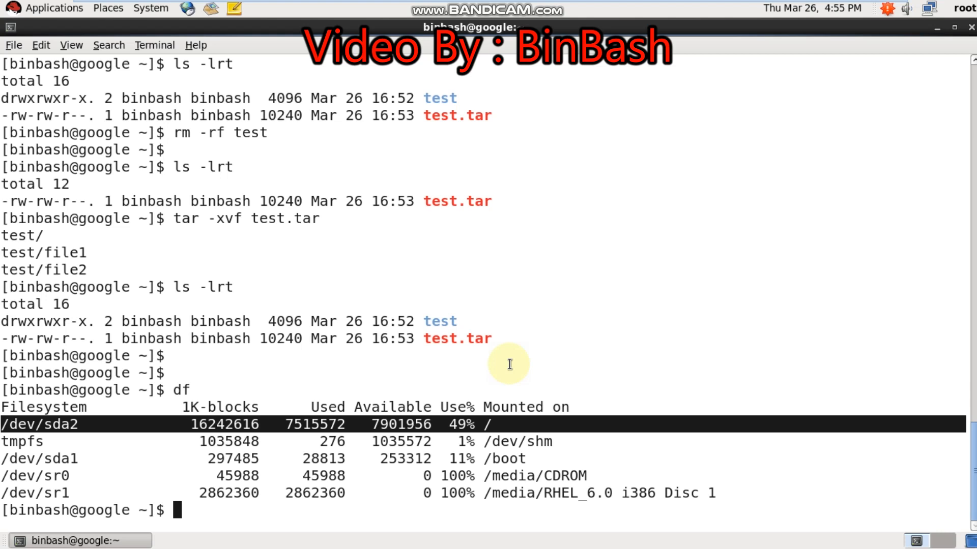
# Step: Highlight the restored test directory name in the earlier listing after running df
pyautogui.doubleClick(457, 338)
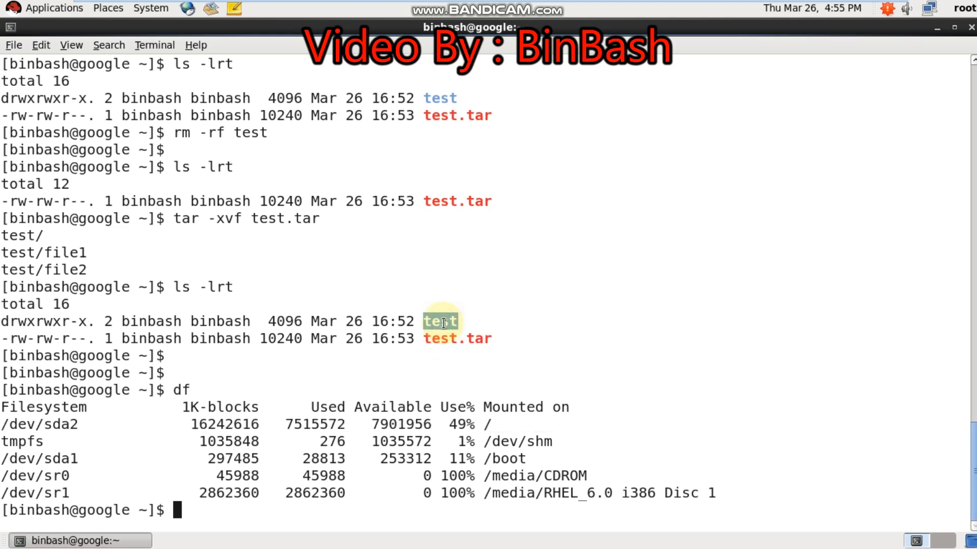
pyautogui.moveTo(392, 404)
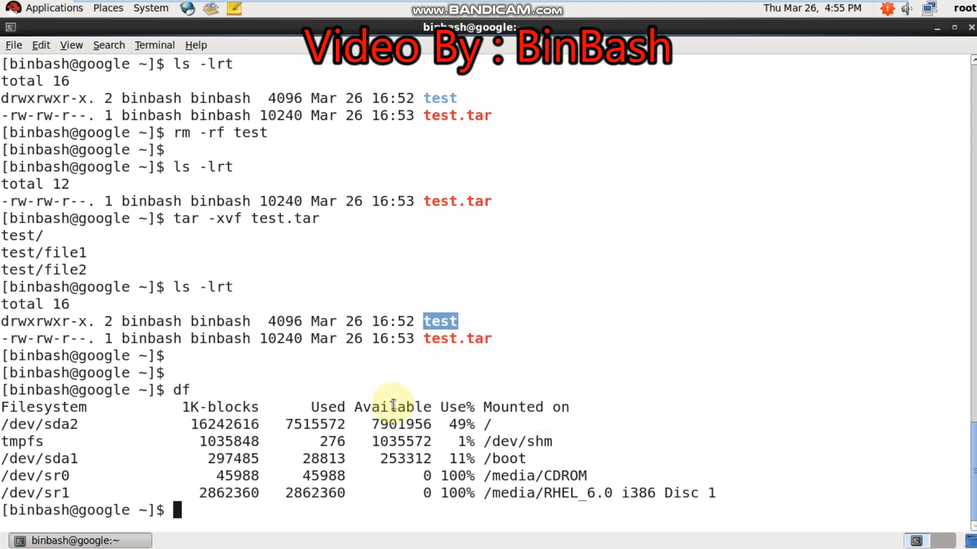